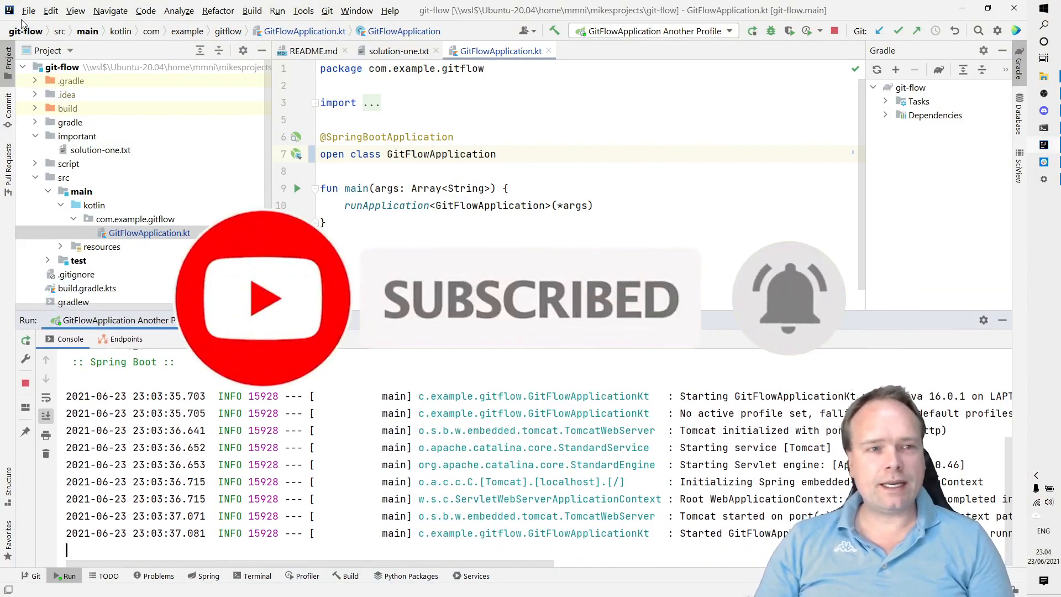
Step: Start the new project wizard, step to the dependencies page, then abandon it
left_click(28, 10)
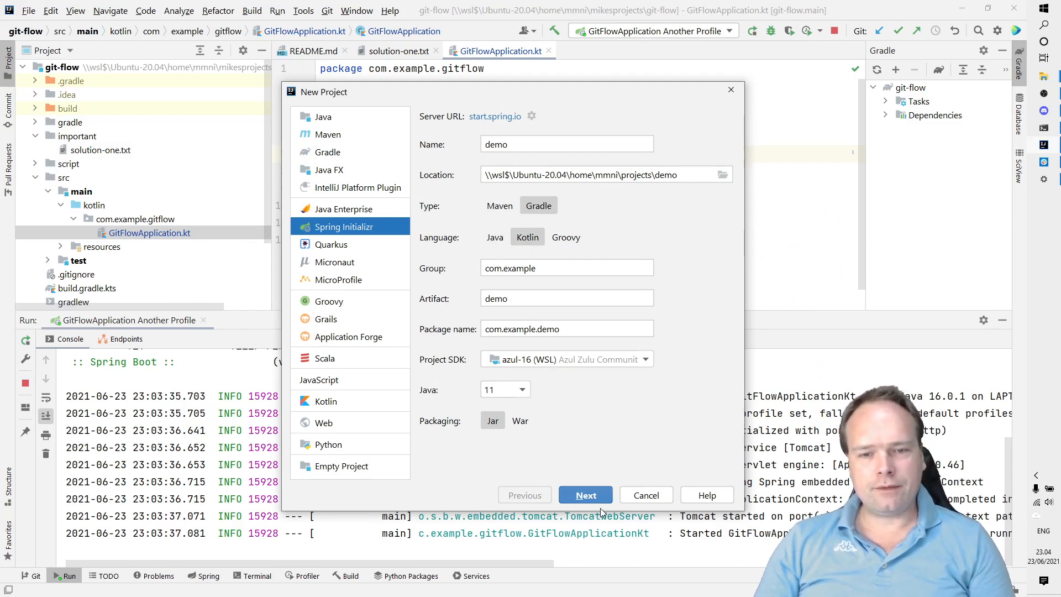
mouse_move(509, 397)
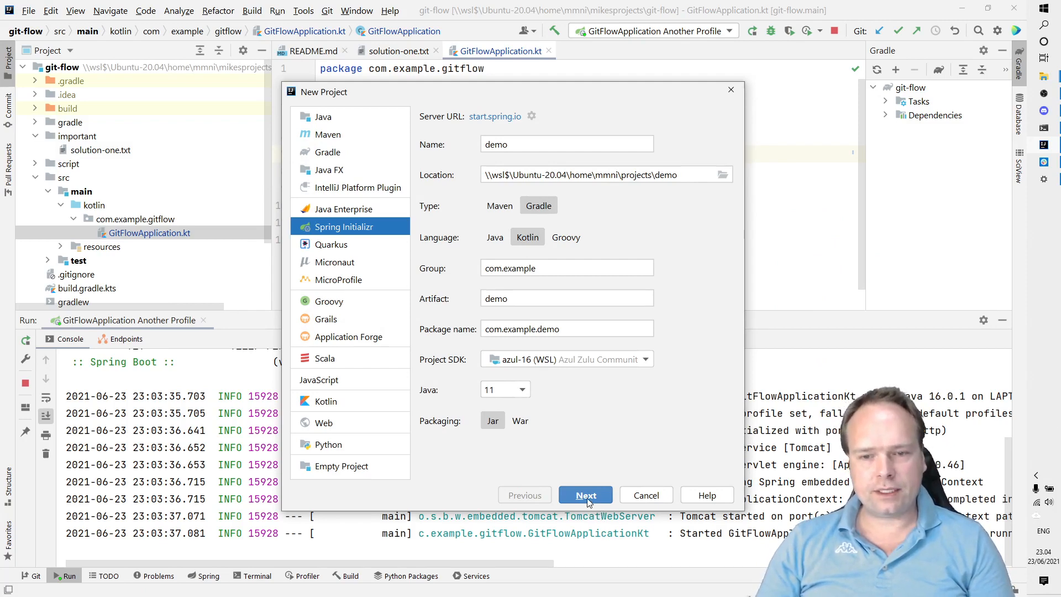
left_click(585, 495)
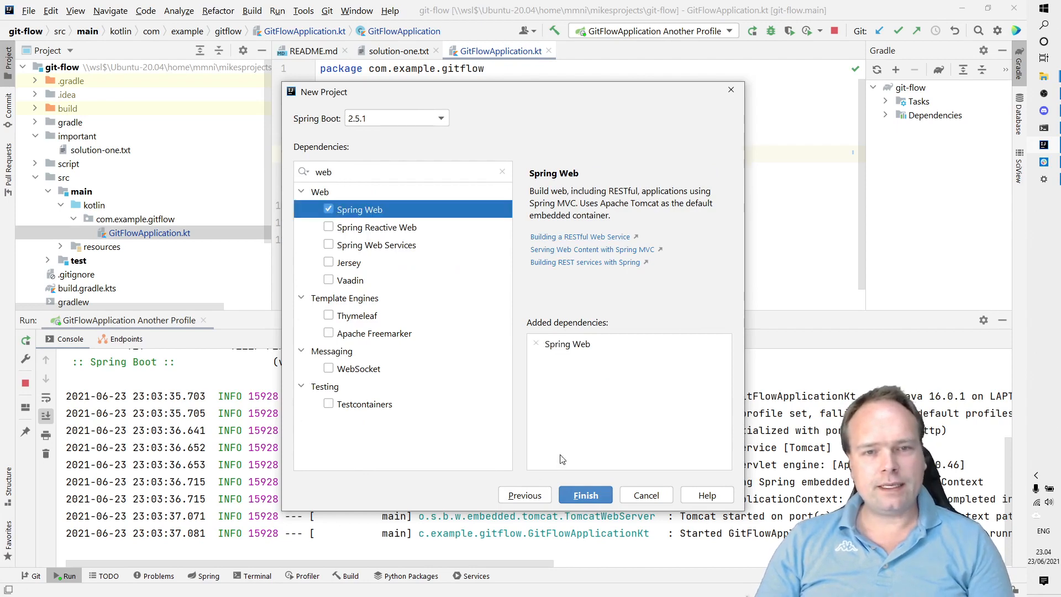
left_click(645, 496)
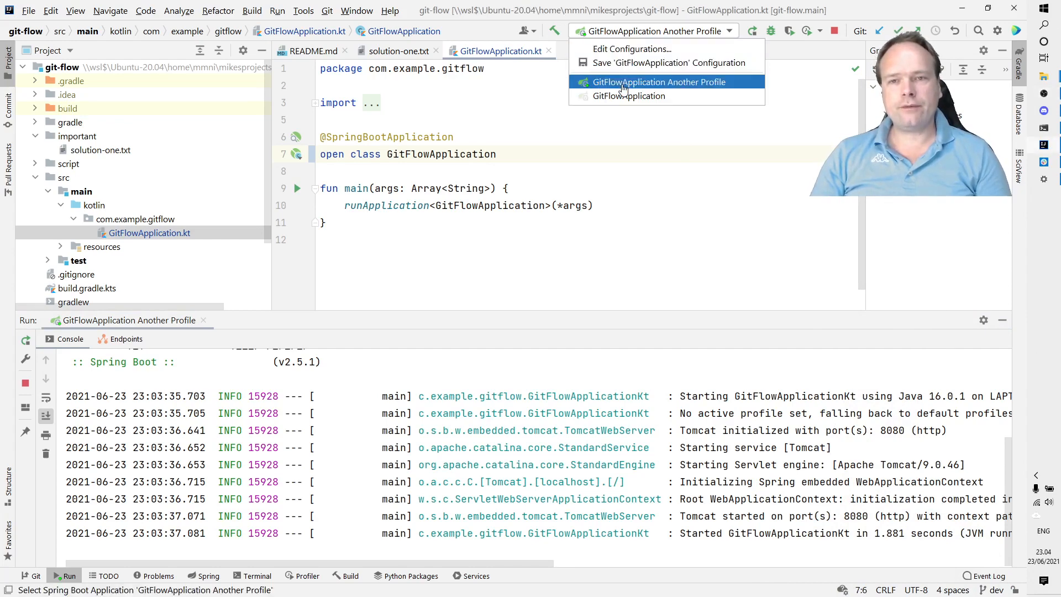
mouse_move(629, 95)
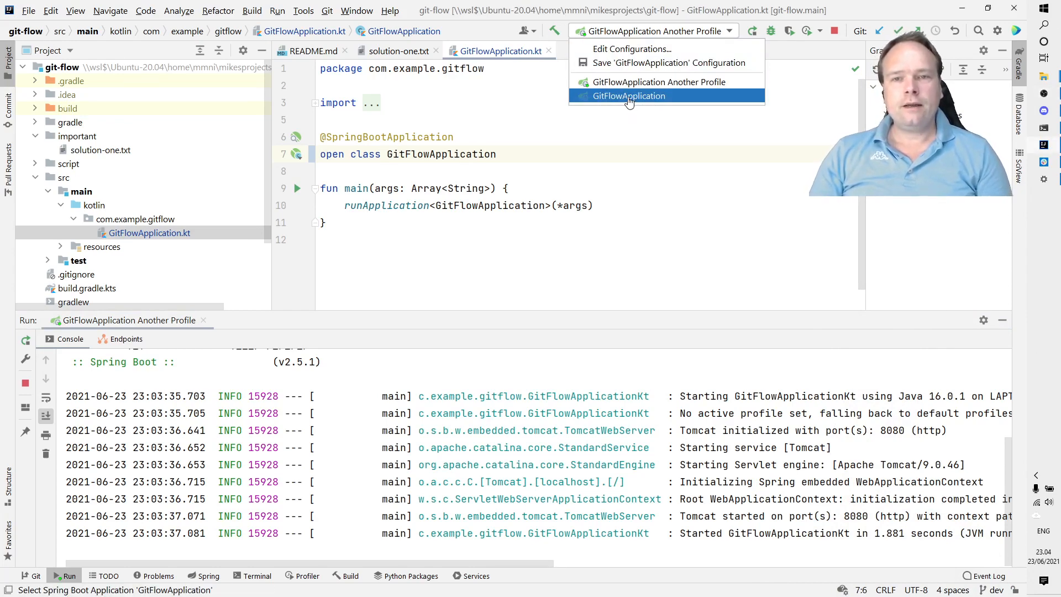
mouse_move(630, 49)
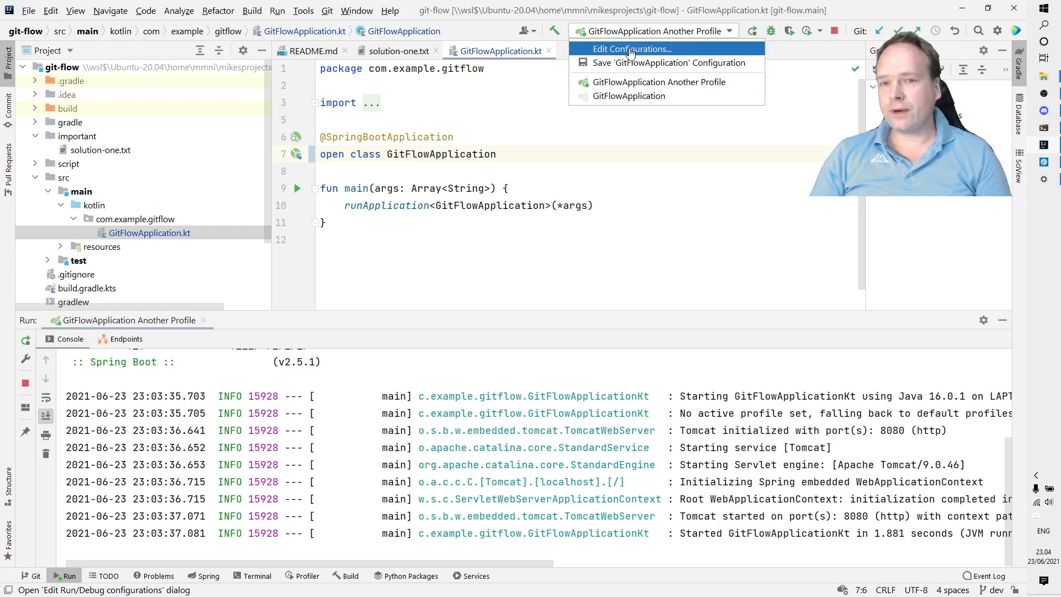
Step: Review the 'Another Profile' run configuration and its name in Run/Debug Configurations, then close the dialog
left_click(630, 49)
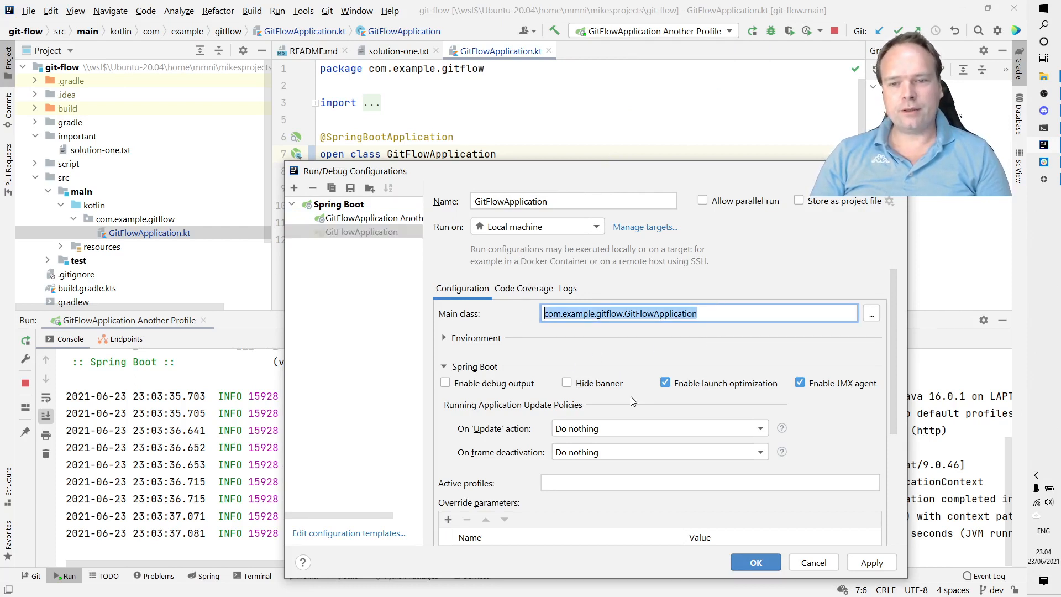
mouse_move(798, 541)
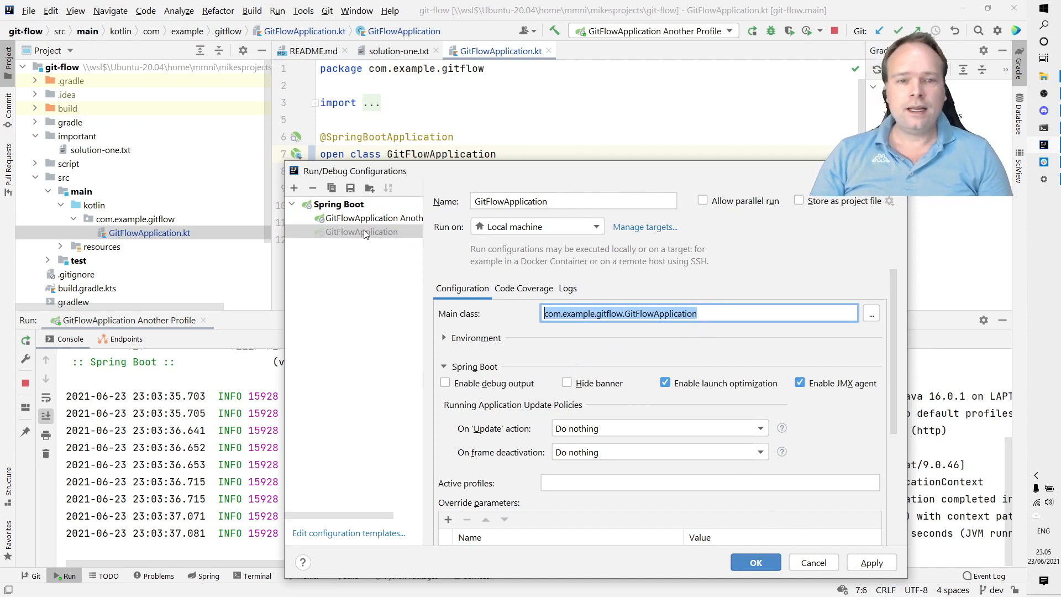
left_click(370, 217)
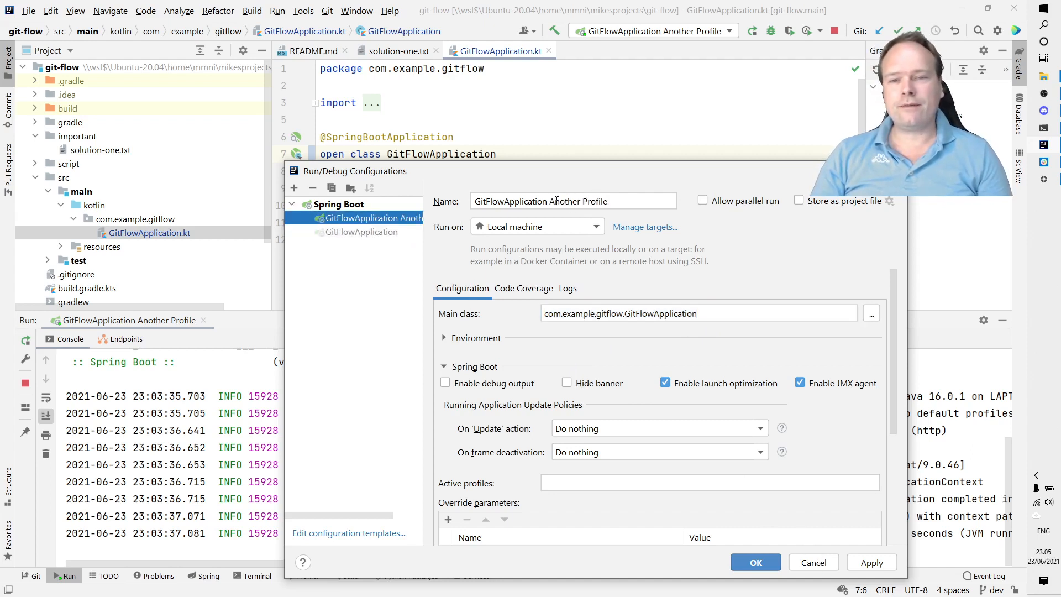
double_click(577, 201)
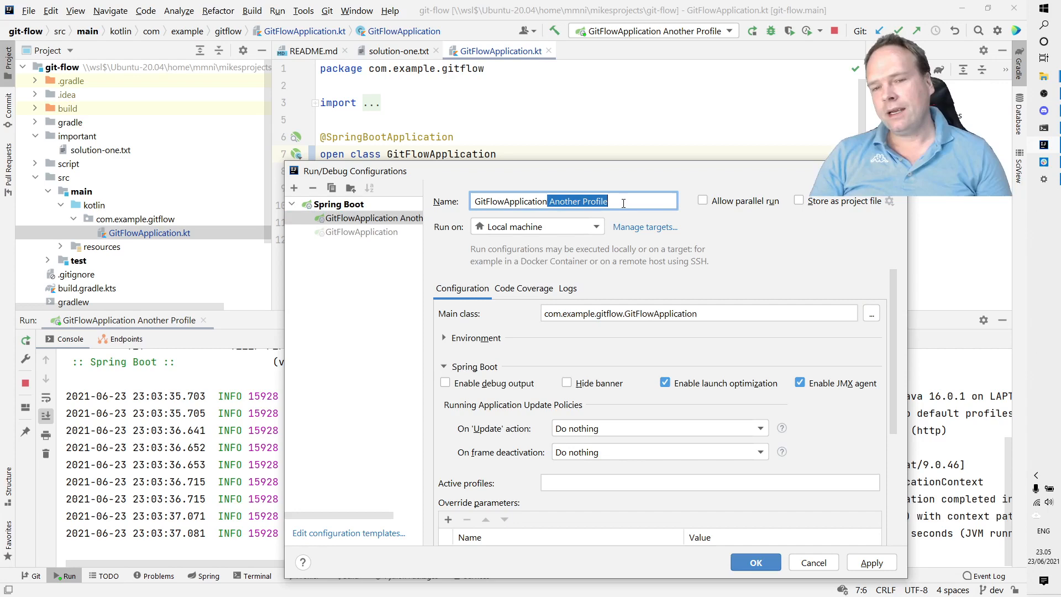
left_click(608, 202)
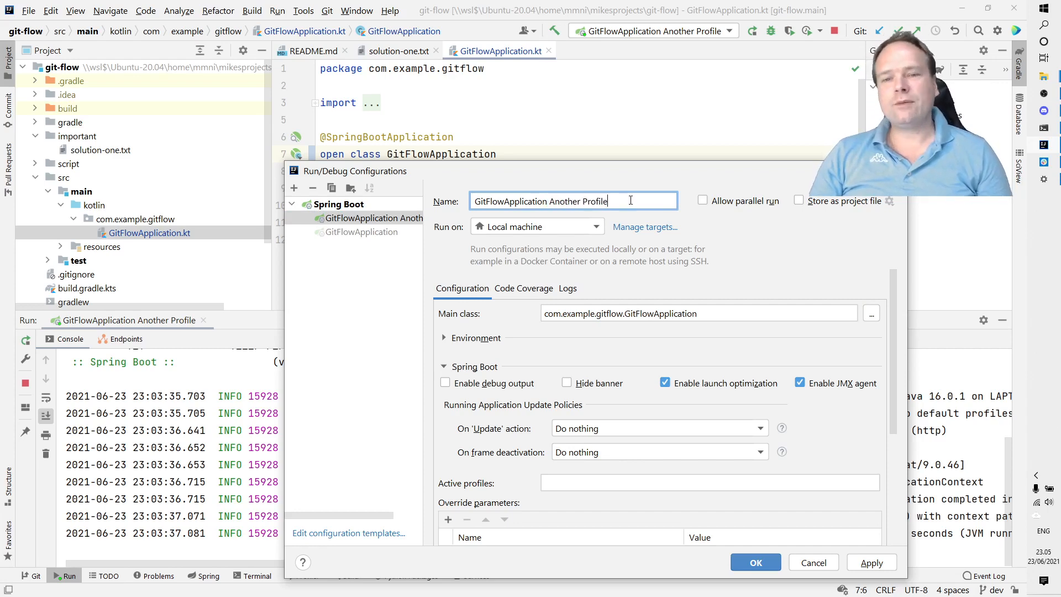
triple_click(573, 202)
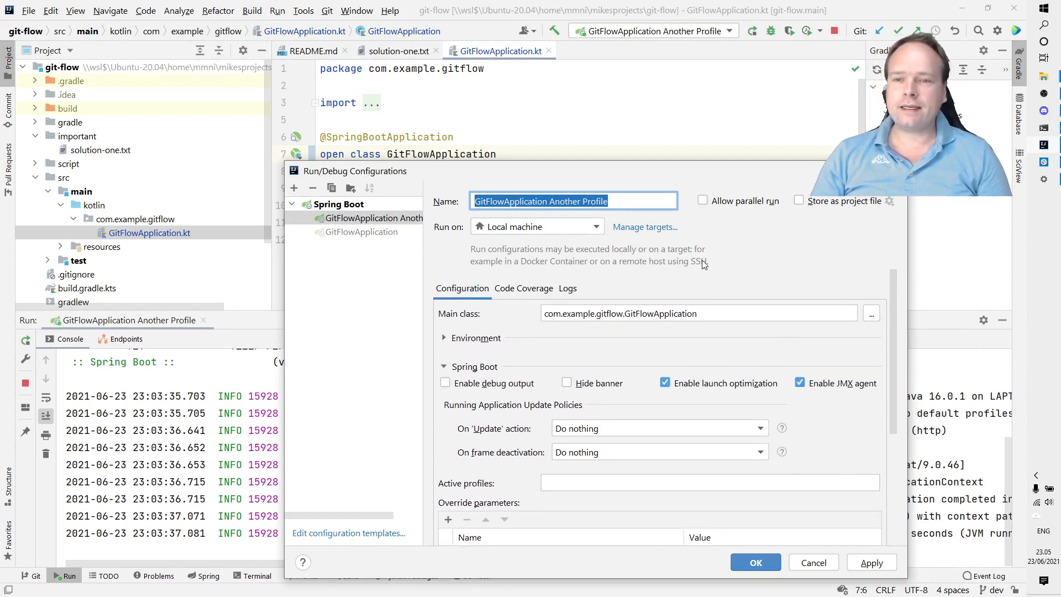
mouse_move(755, 563)
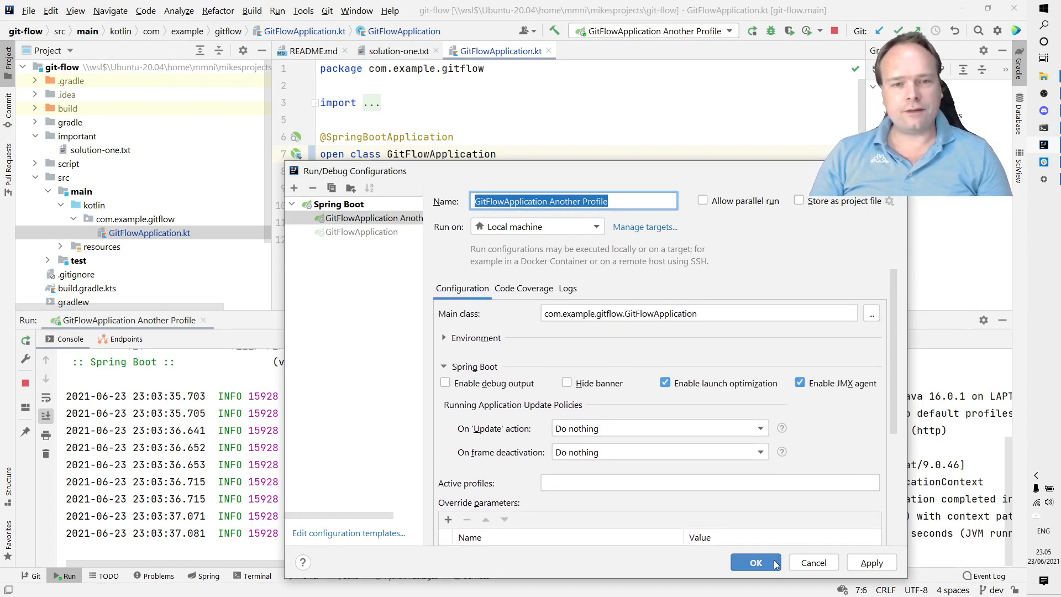
left_click(755, 562)
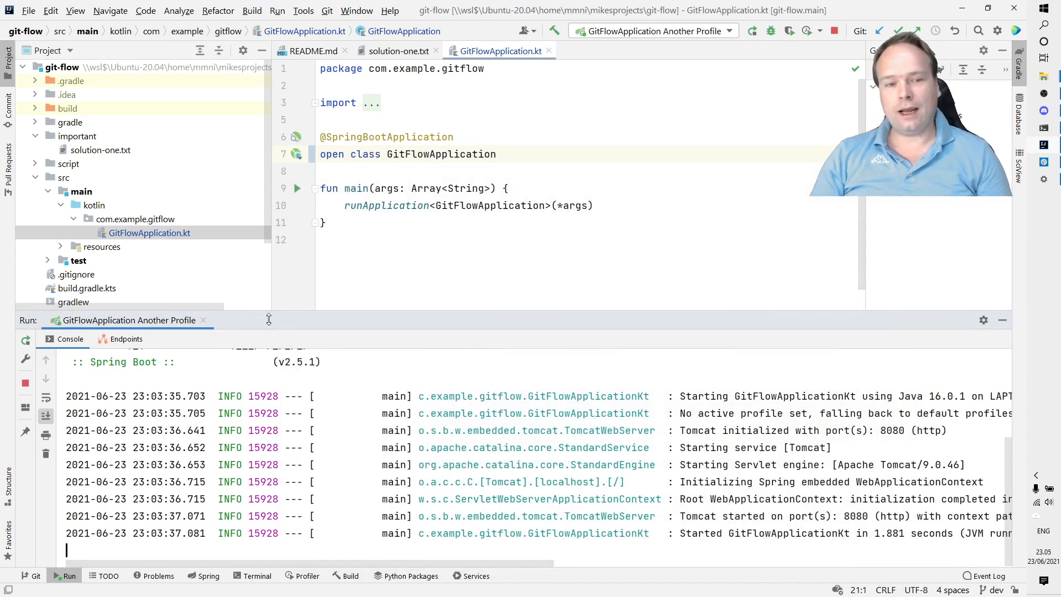
mouse_move(654, 31)
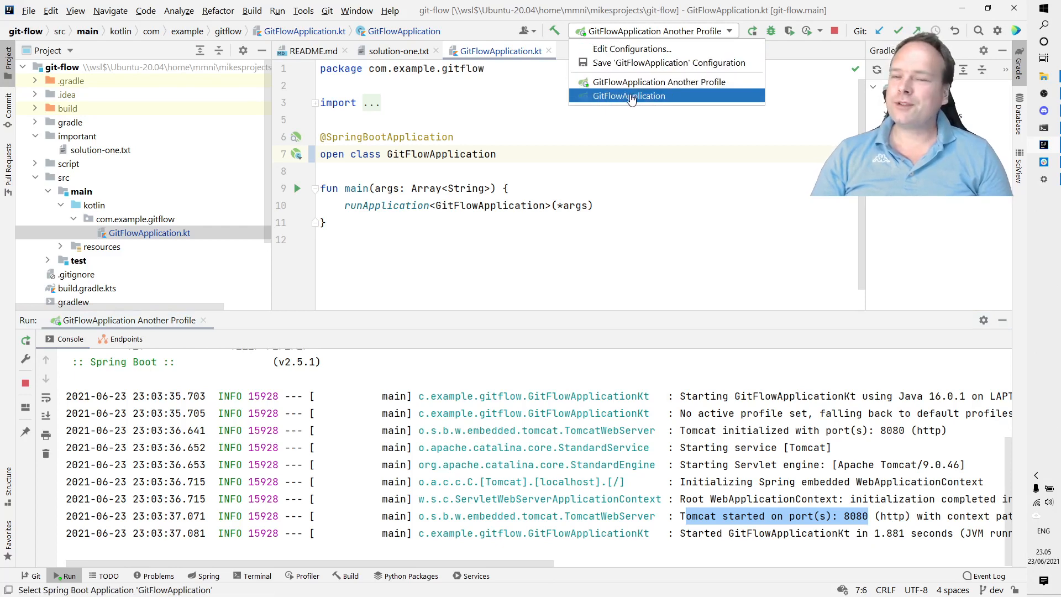
Step: Run the GitFlowApplication configuration and hit the 'Port 8080 was already in use' startup error
left_click(629, 95)
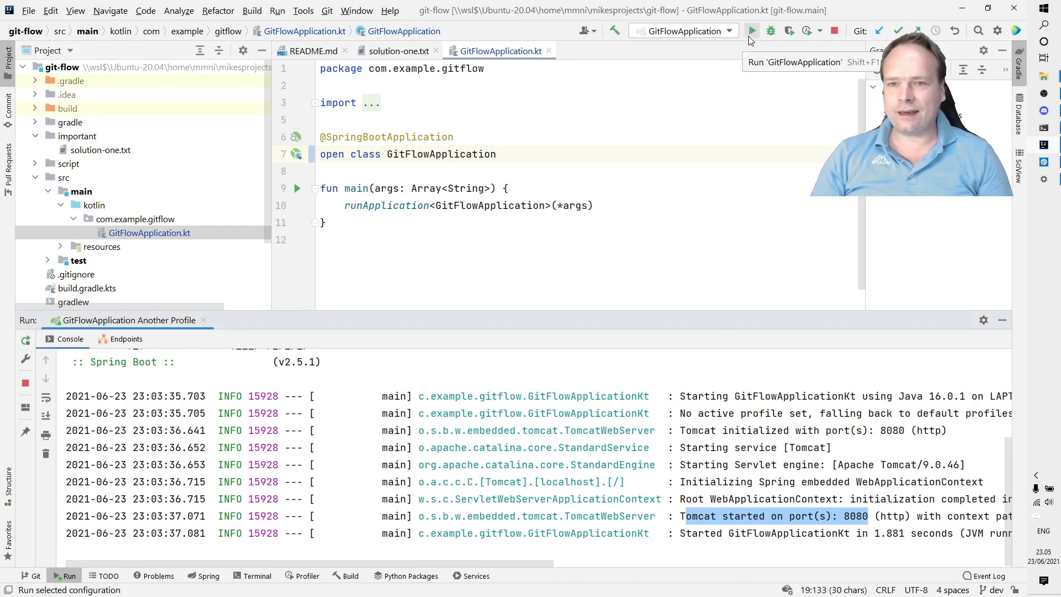
left_click(751, 31)
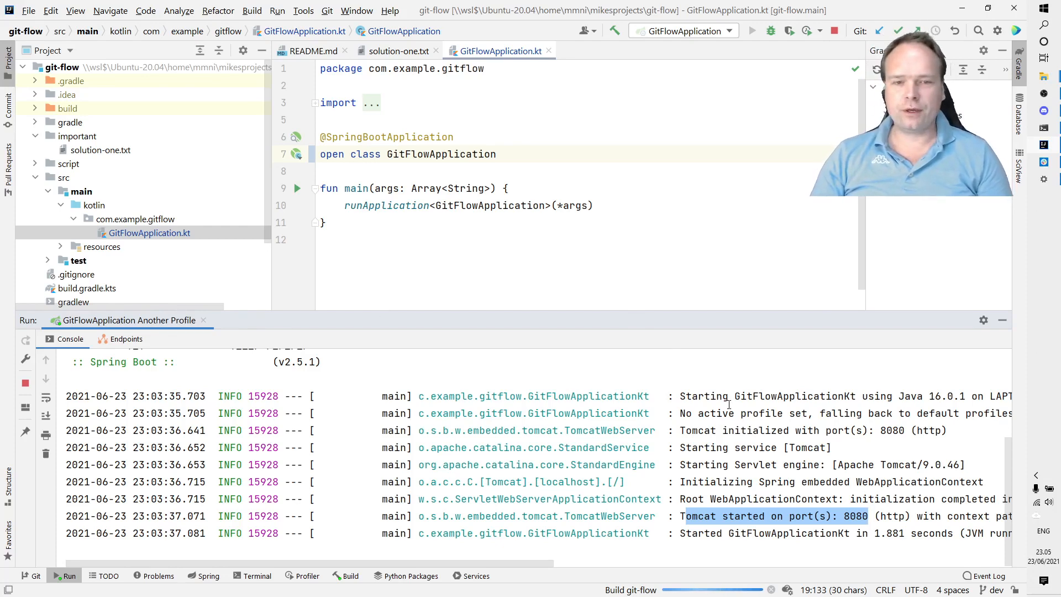
left_click(752, 31)
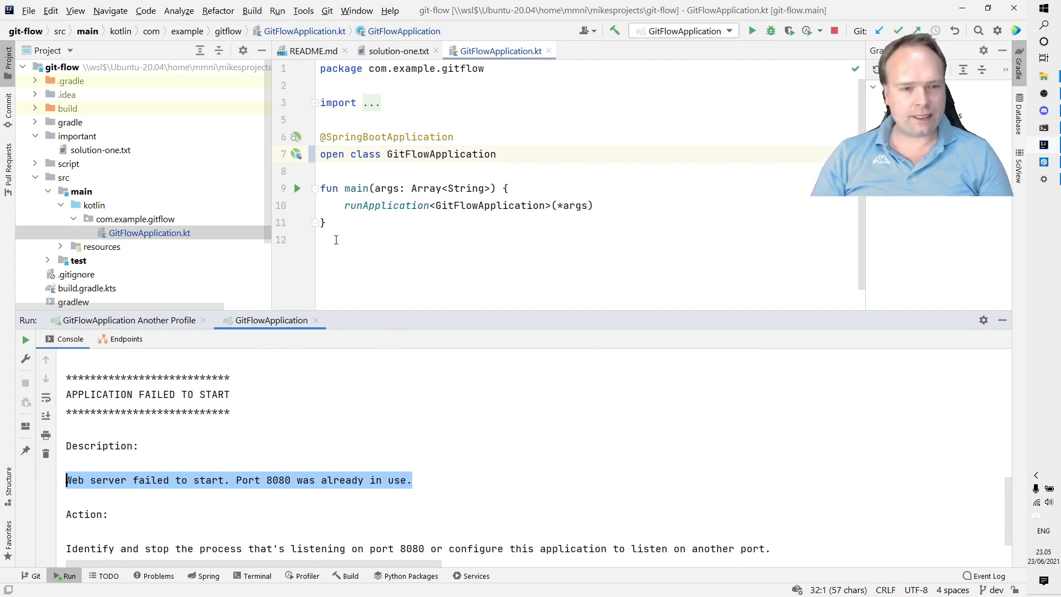
left_click(322, 223)
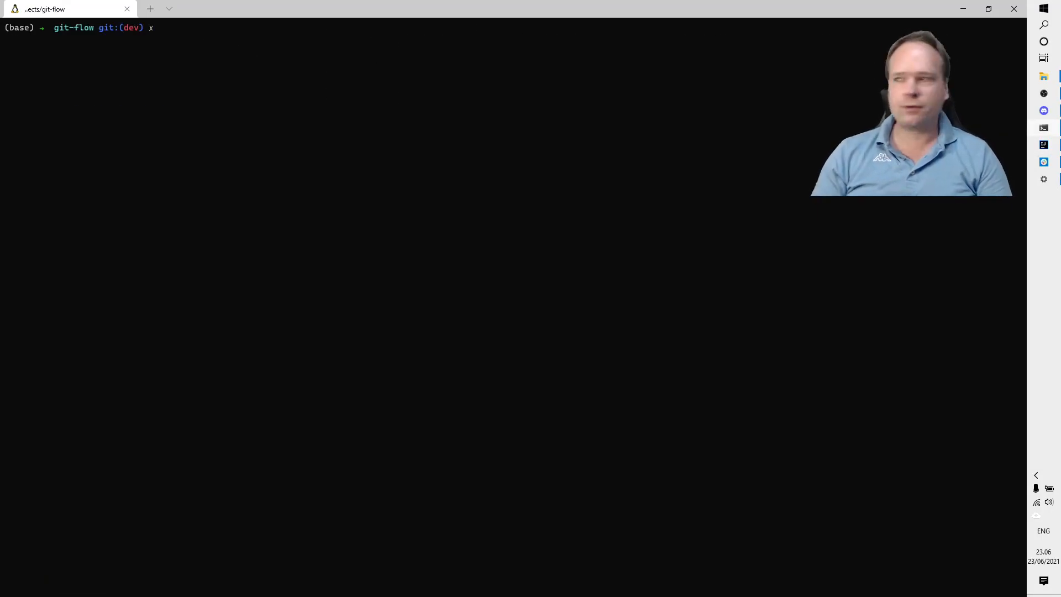
mouse_move(288, 270)
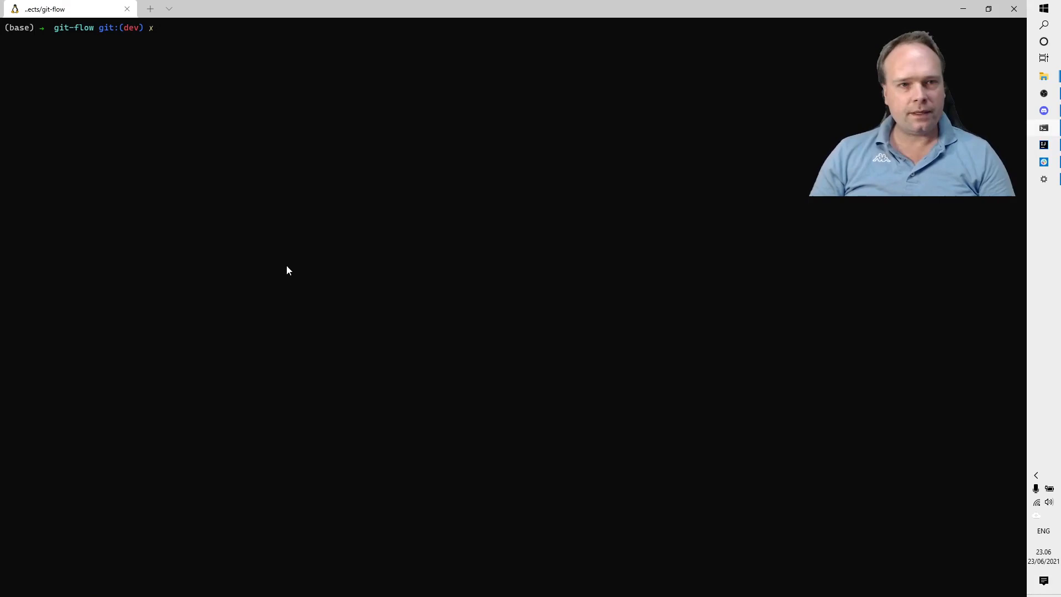
Step: Run lsof to list all open files and scroll through the output
type("l")
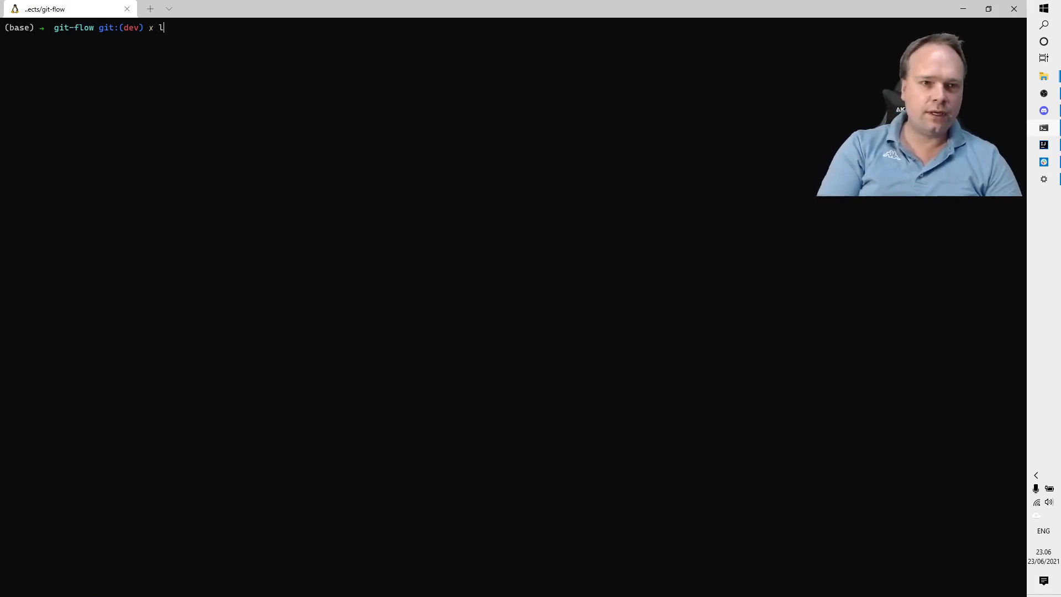
type("sof")
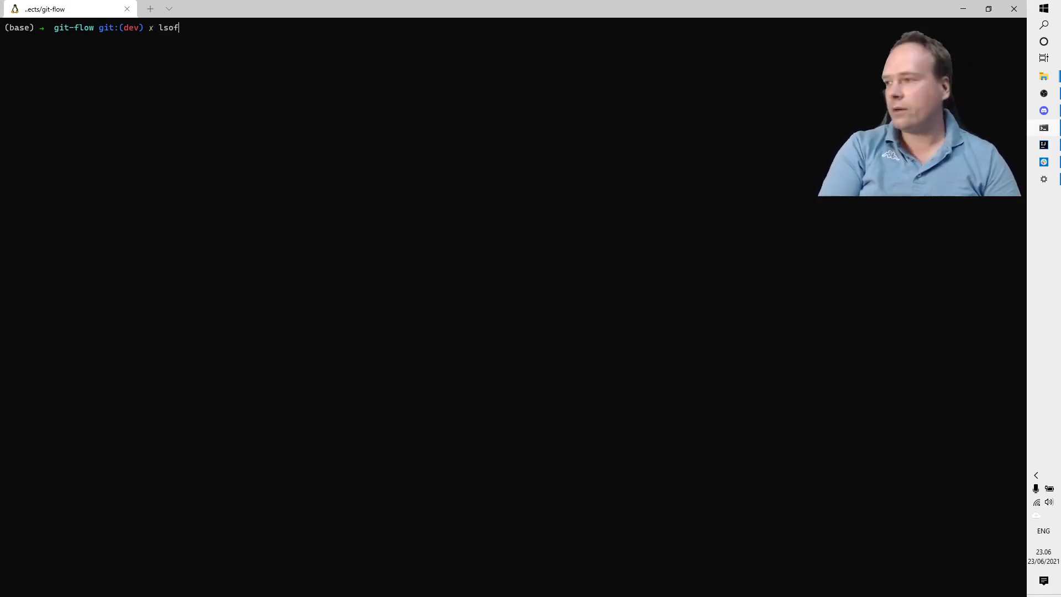
key("Return")
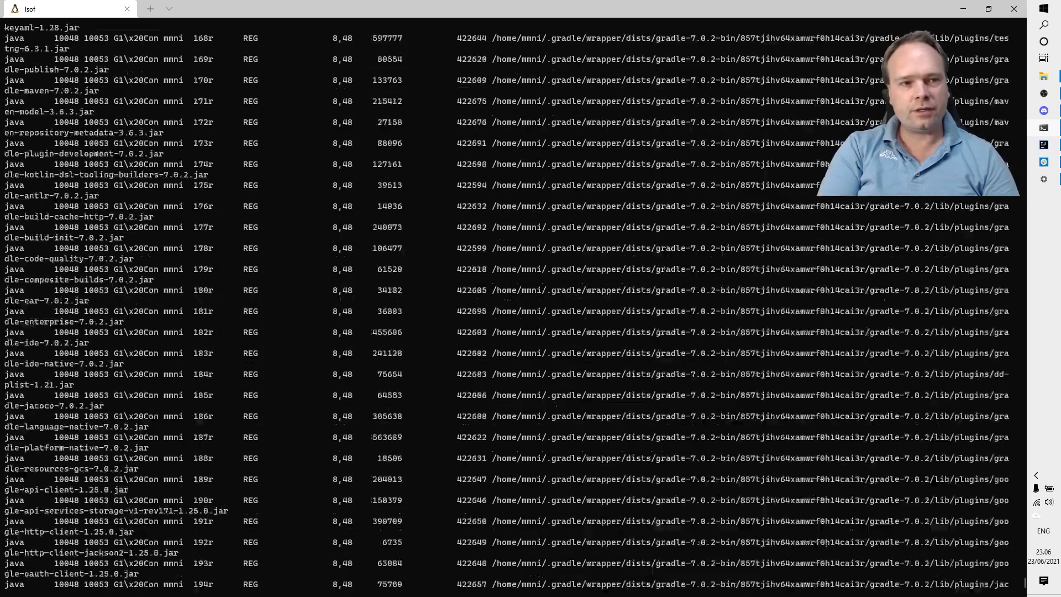
scroll("down", 3)
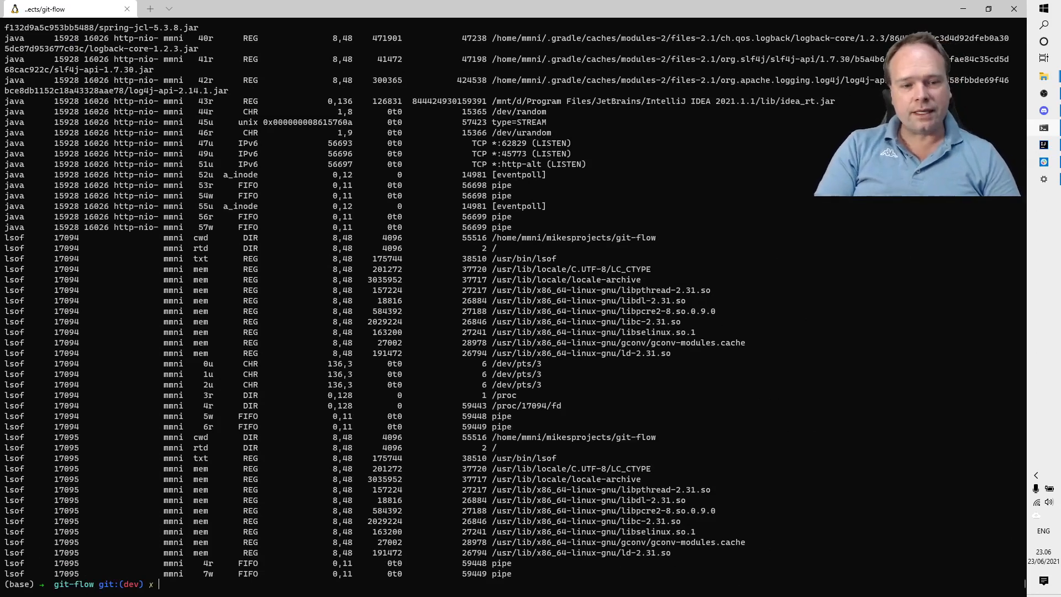
Step: Run lsof -i :8080 to find the java process (PID 15928) listening on the port
type("lsof")
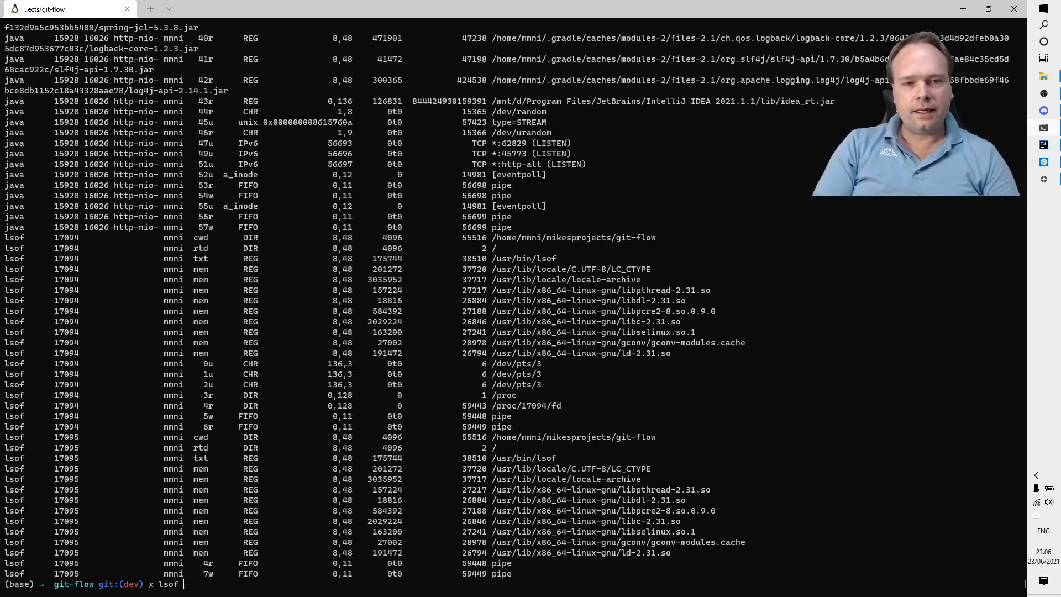
type("-i")
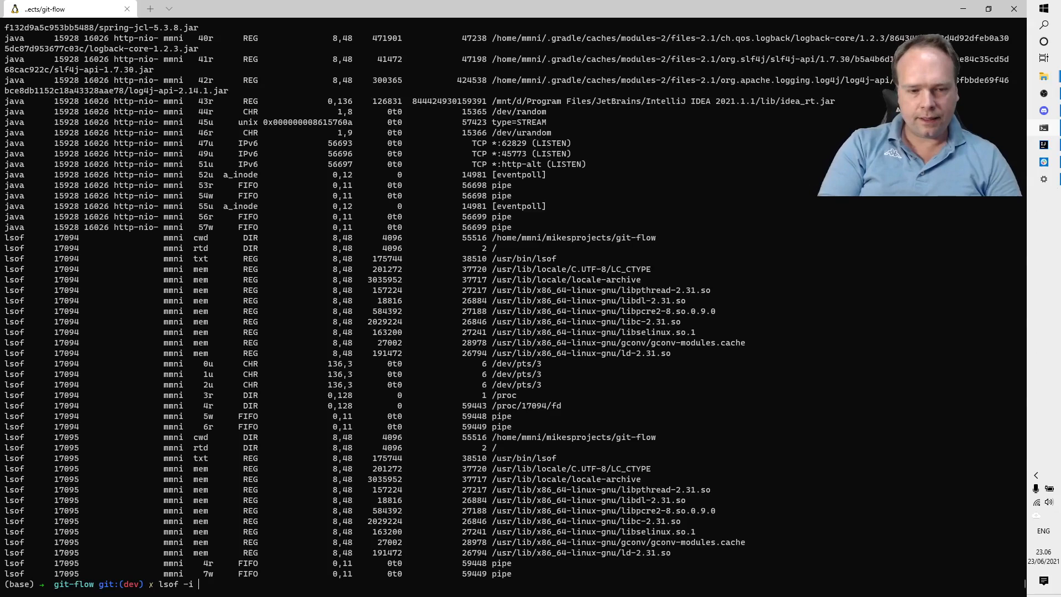
type(":8080")
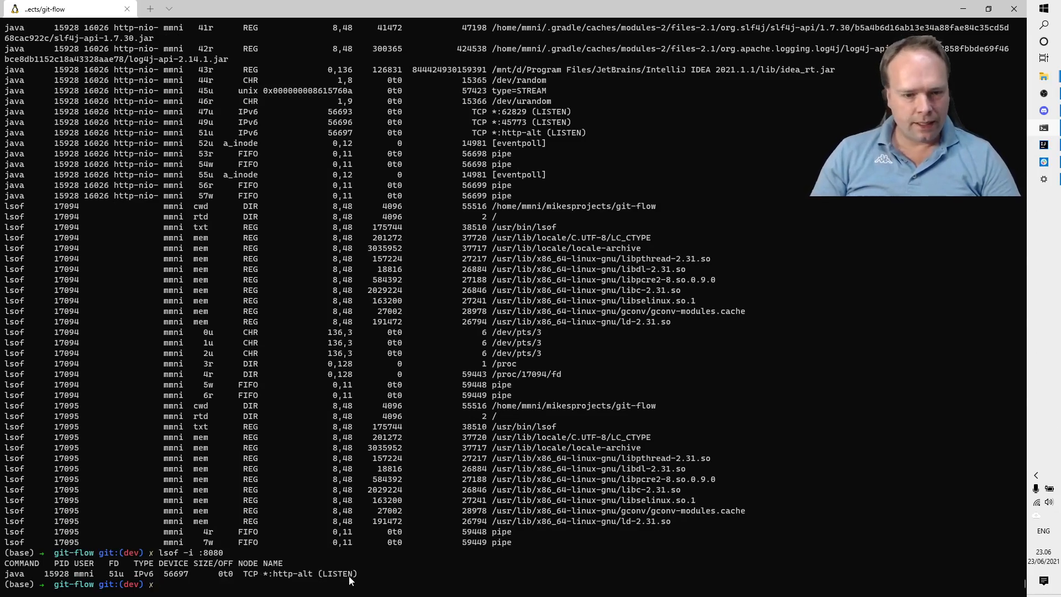
Step: Run ps aux | grep 15928 and pick out the Java executable path of the process holding port 8080
double_click(297, 574)
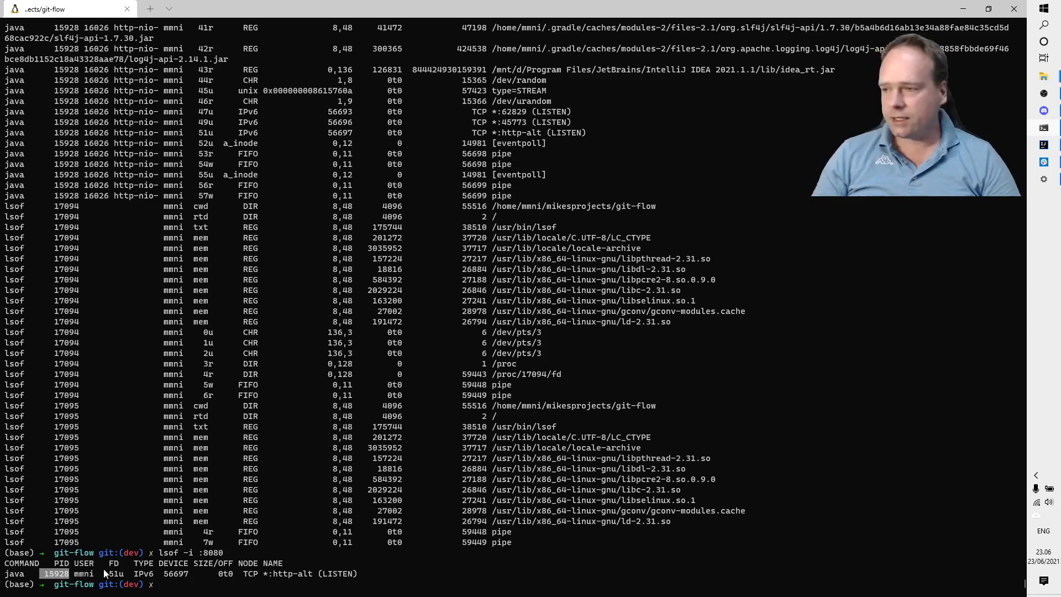
mouse_move(41, 574)
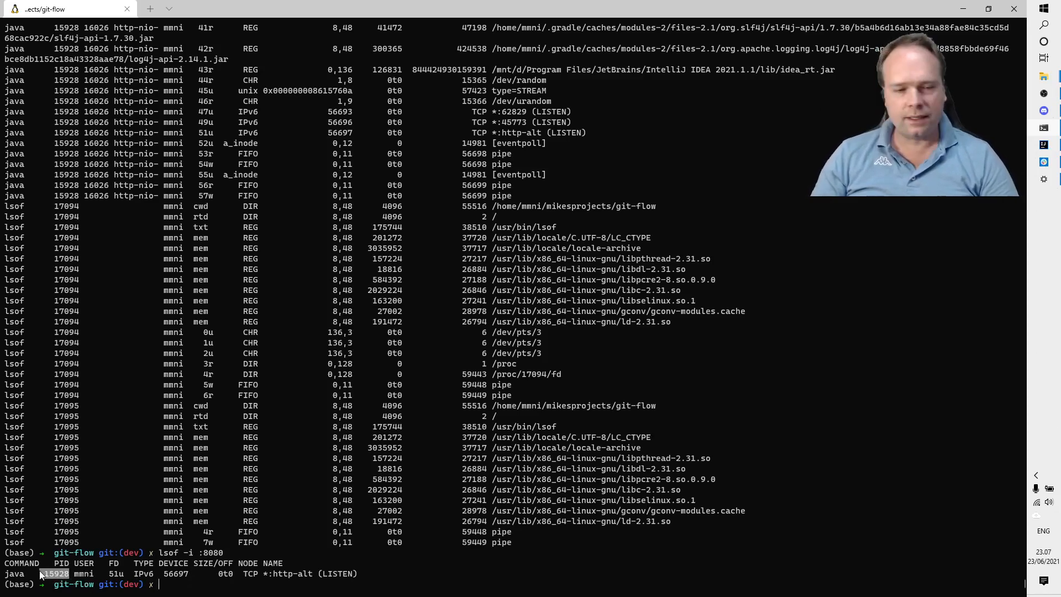
mouse_move(115, 589)
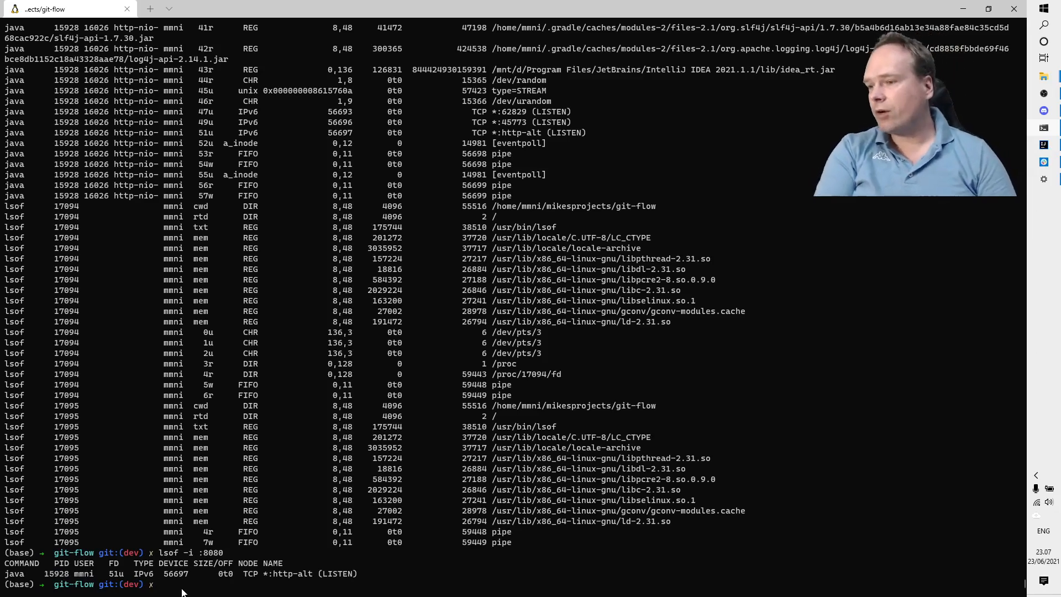
type("ps aux")
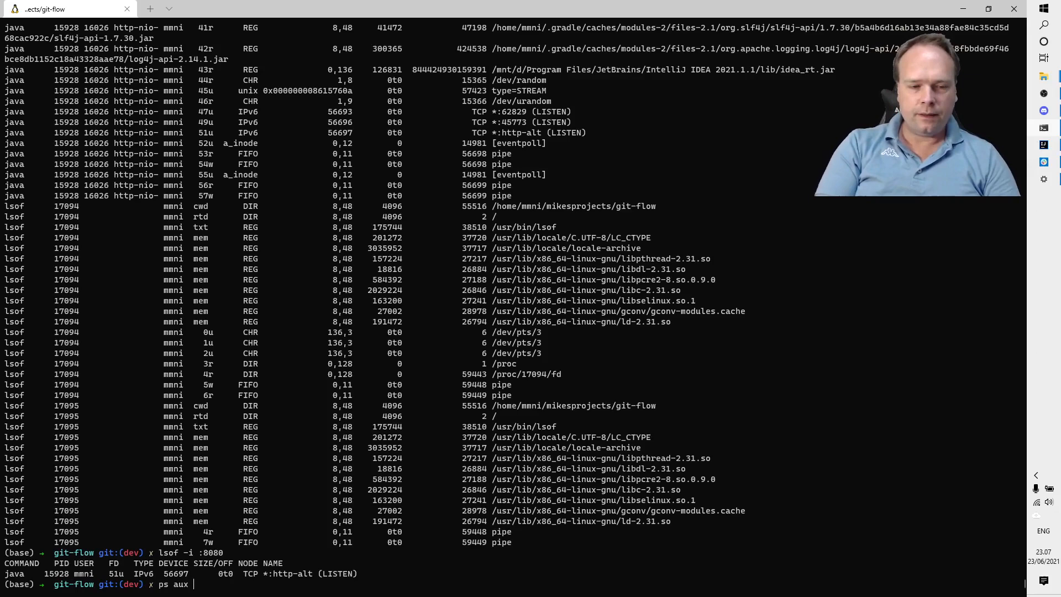
type("| gre")
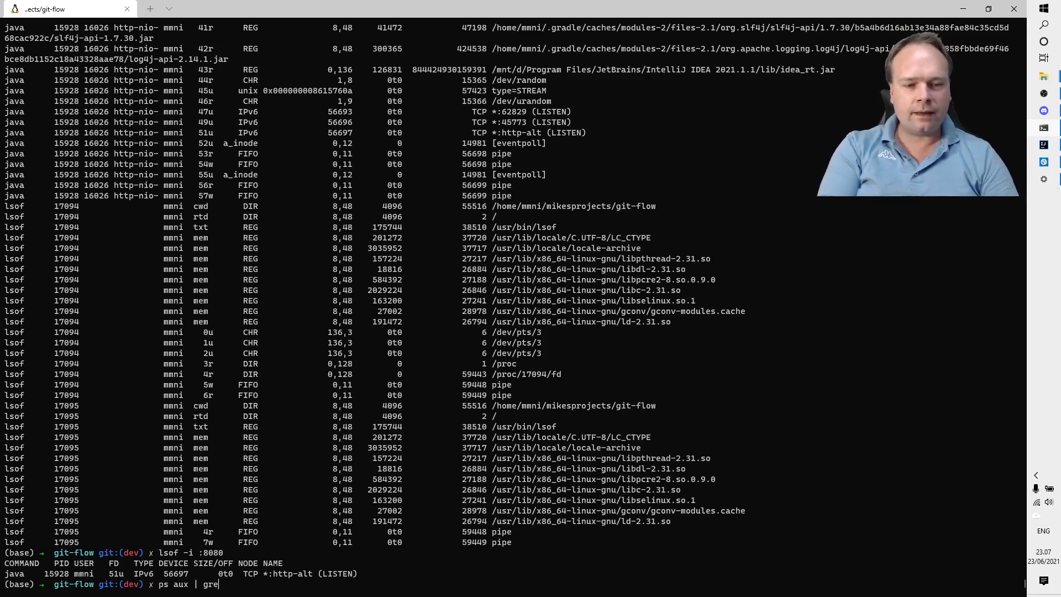
type("p")
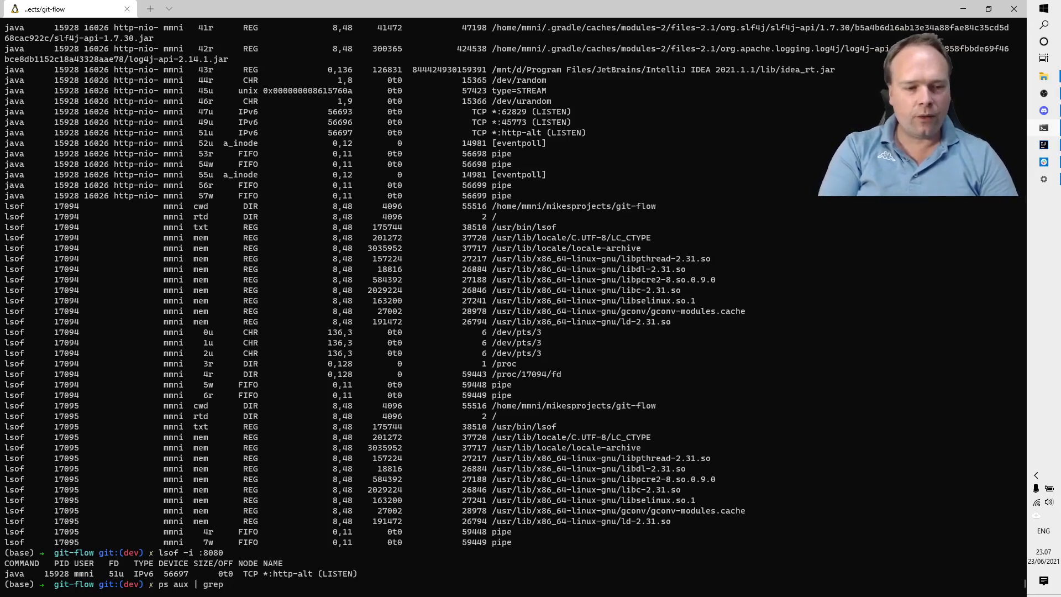
type("15")
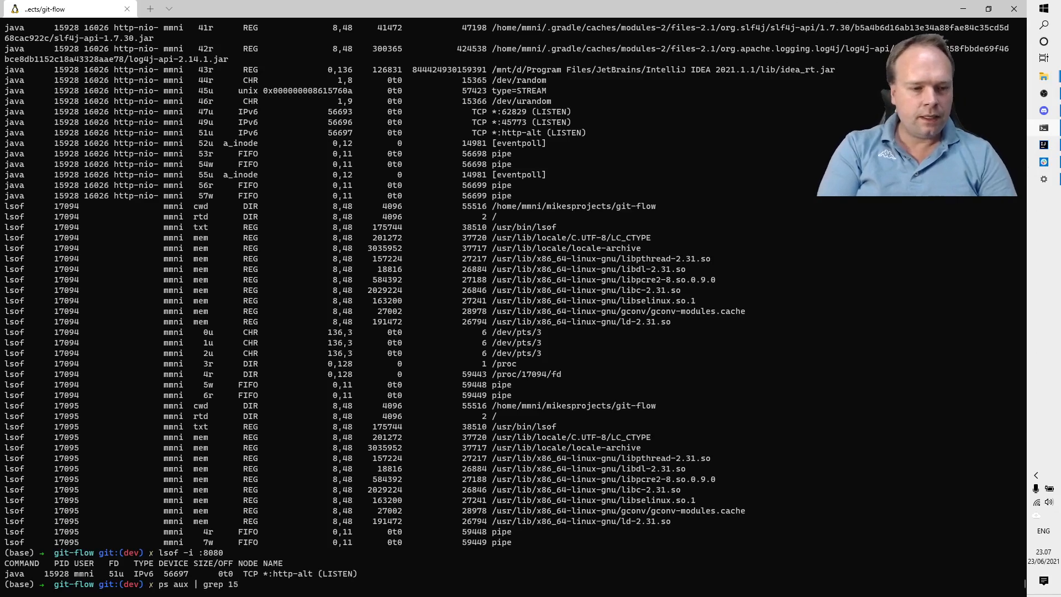
type("928")
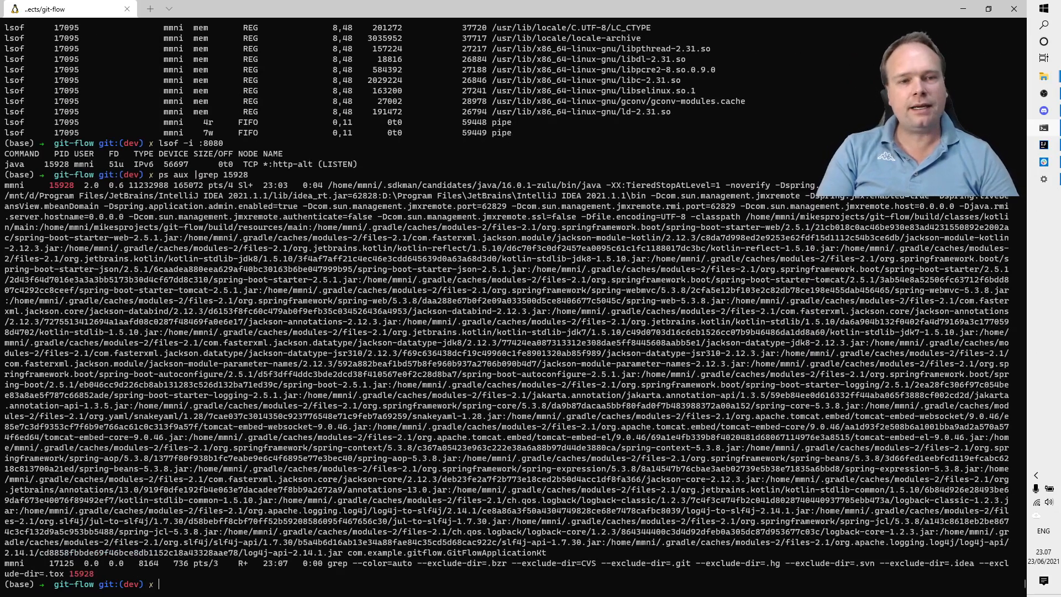
mouse_move(351, 172)
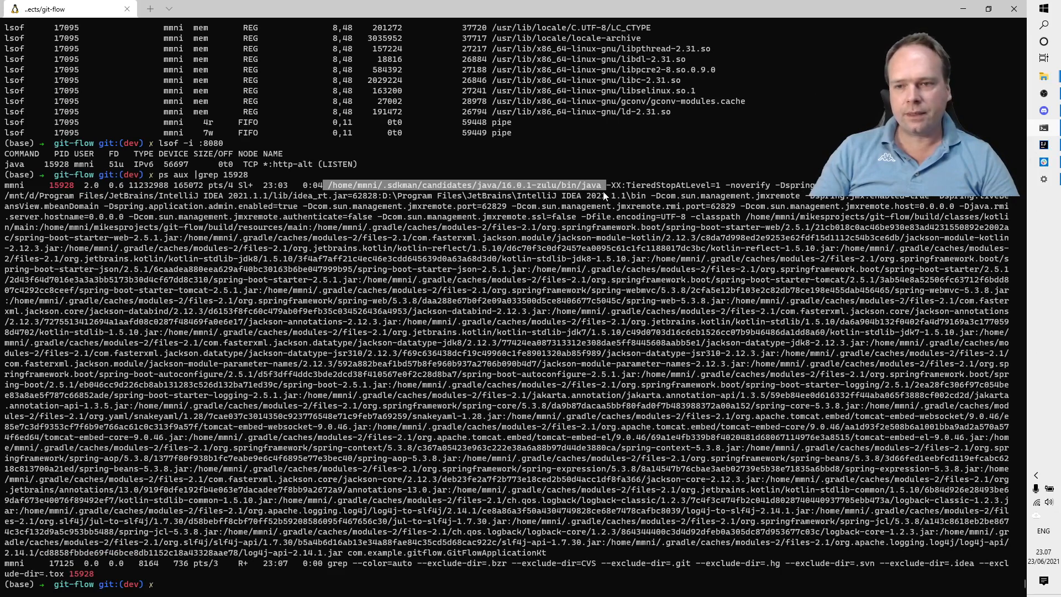
double_click(501, 553)
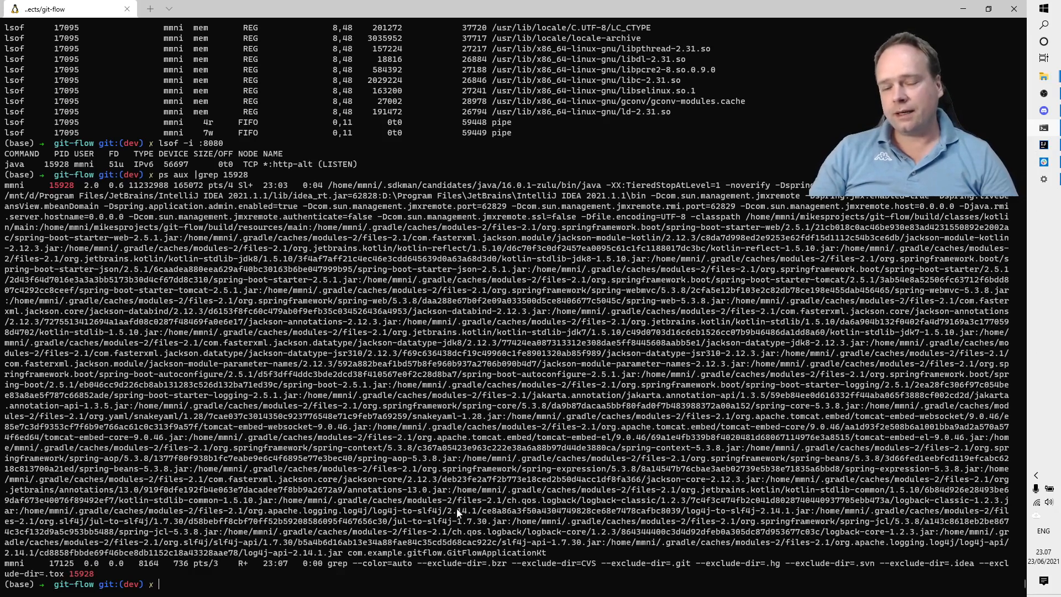
mouse_move(251, 574)
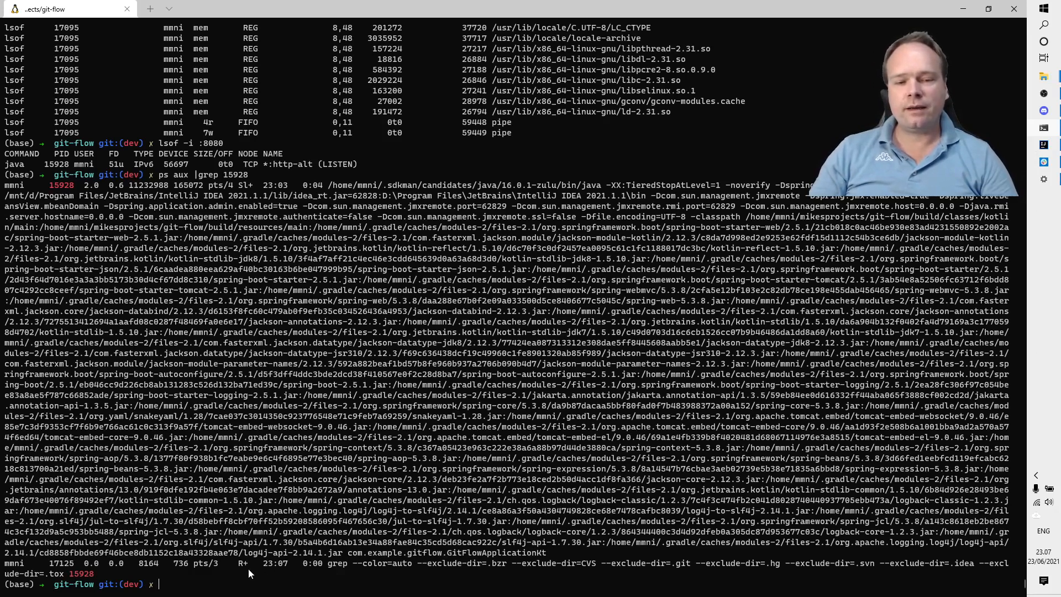
mouse_move(243, 576)
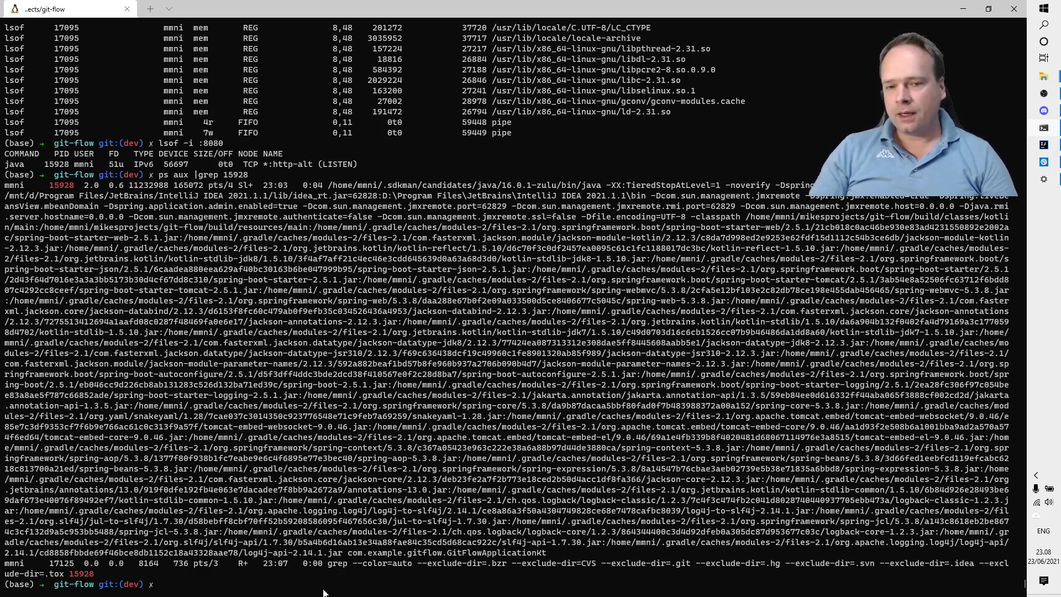
mouse_move(301, 586)
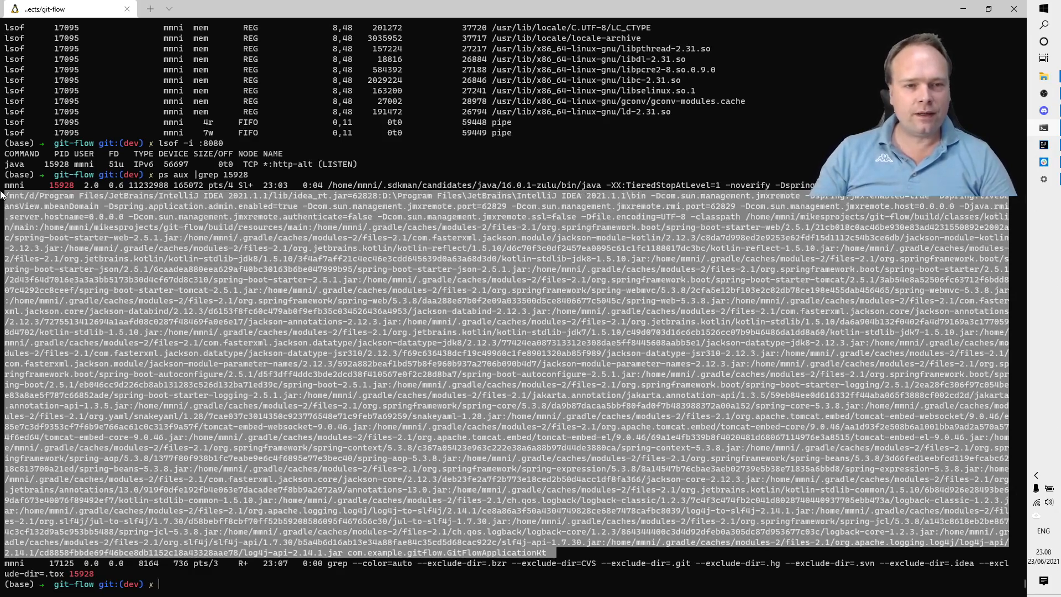
mouse_move(567, 565)
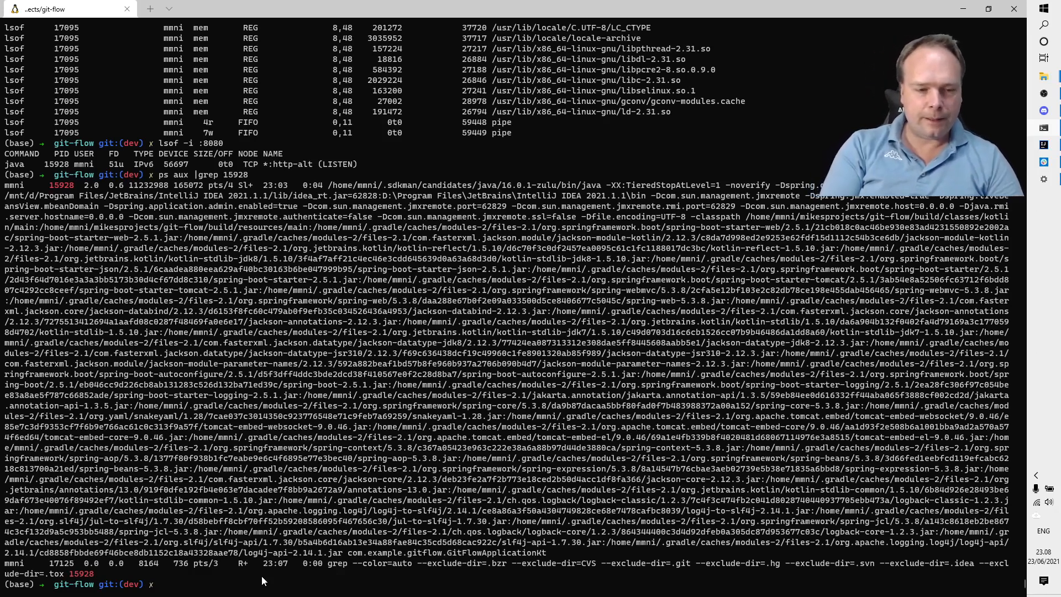
Step: Kill process 15928 with kill -9, then ps aux |grep 15928 shows only the grep itself
type("kill -9")
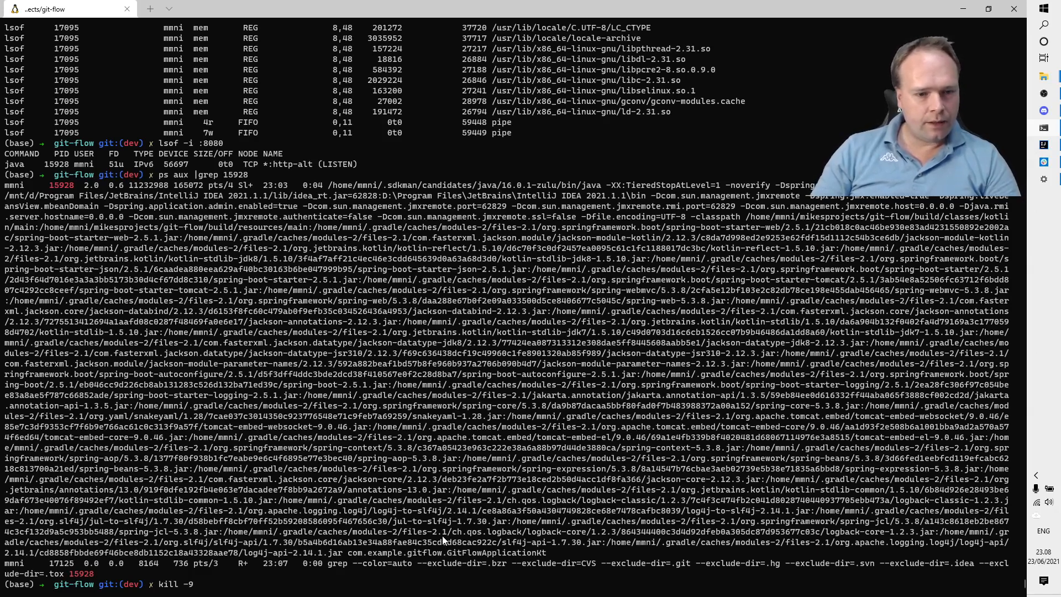
type("15")
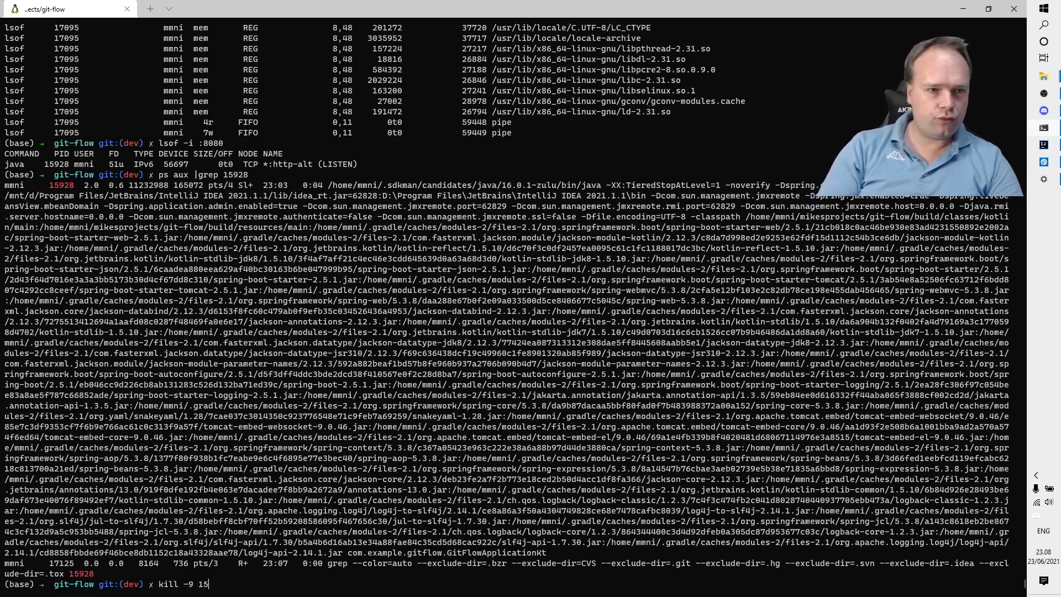
type("928")
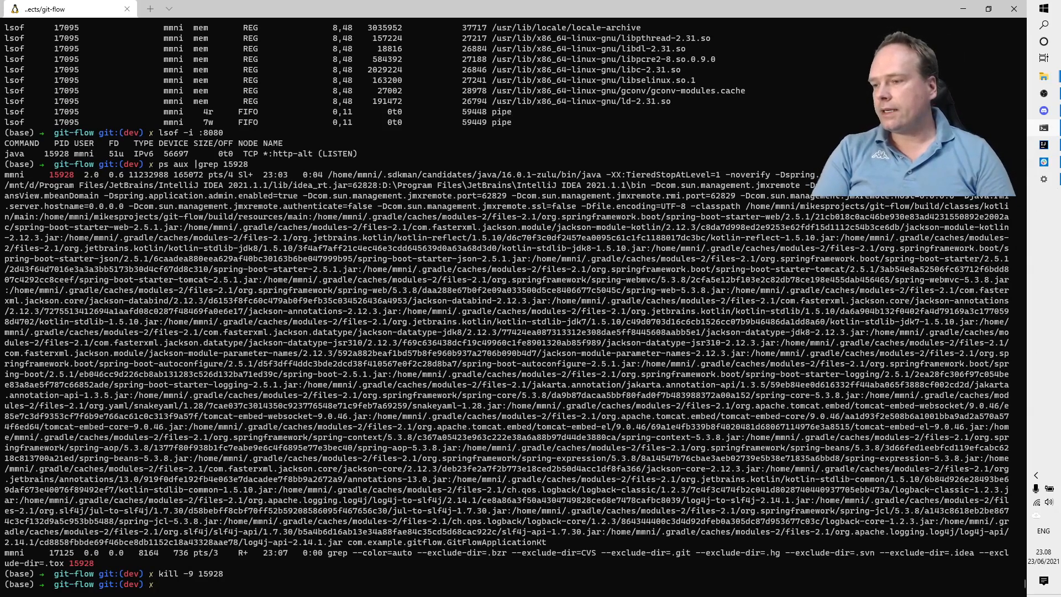
type("ps aux |grep 15928")
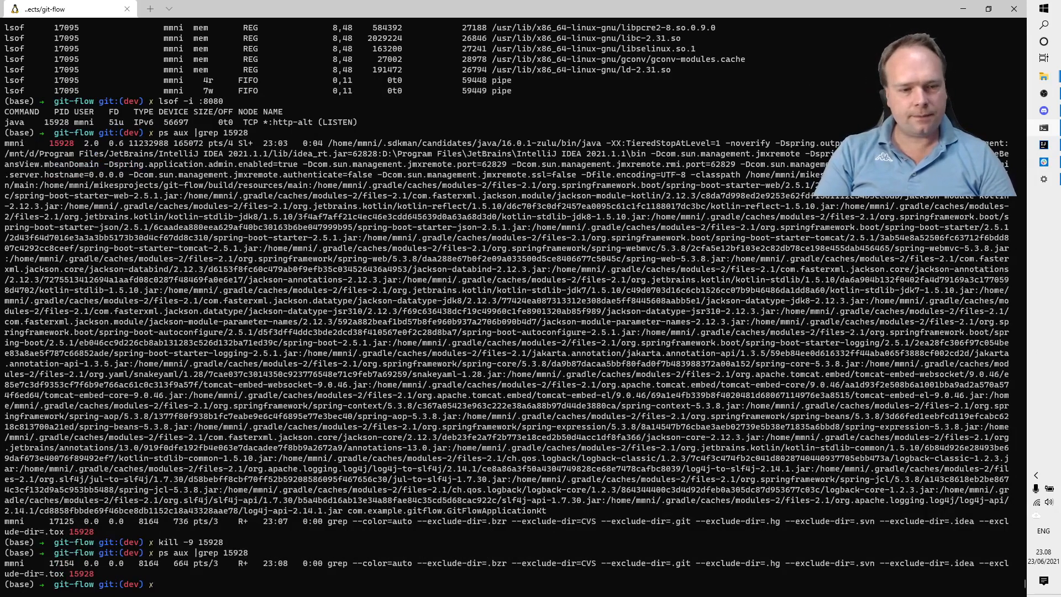
type("ps aux |grep 15928")
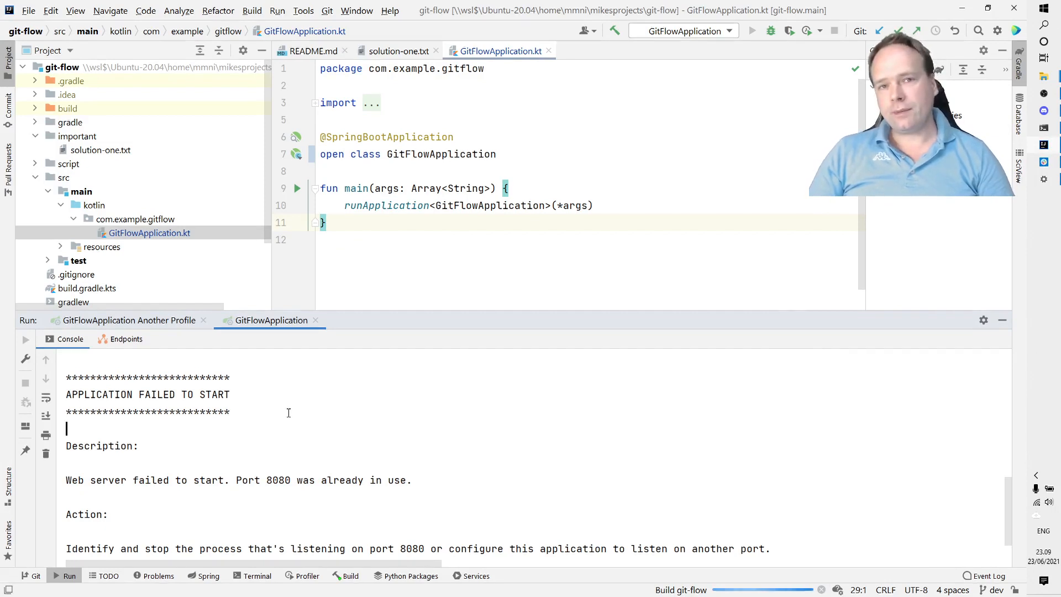
mouse_move(713, 493)
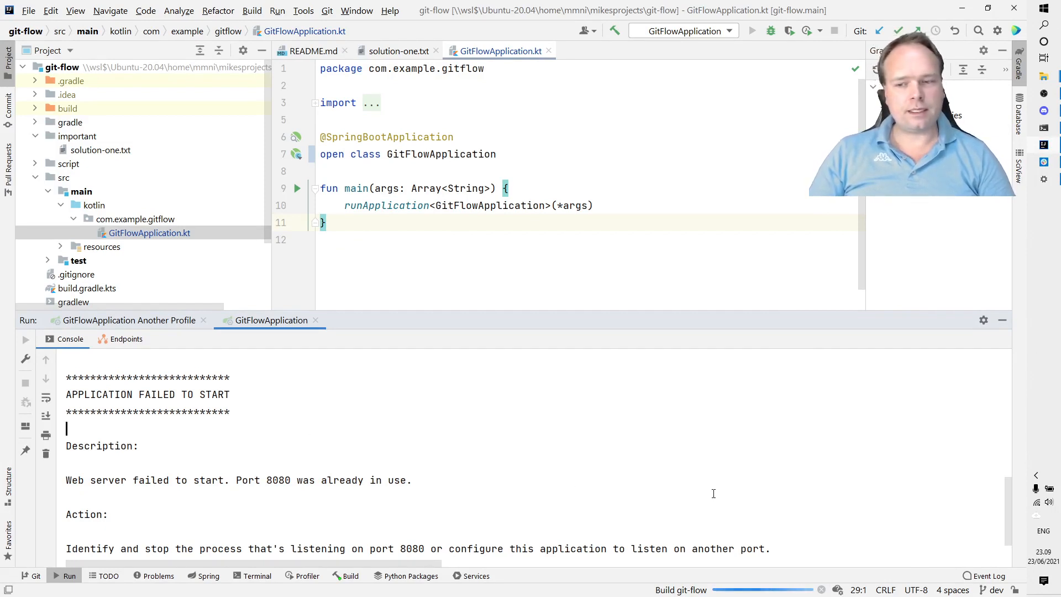
Step: Rerun GitFlowApplication and confirm in the startup log that Tomcat started on port 8080
left_click(751, 30)
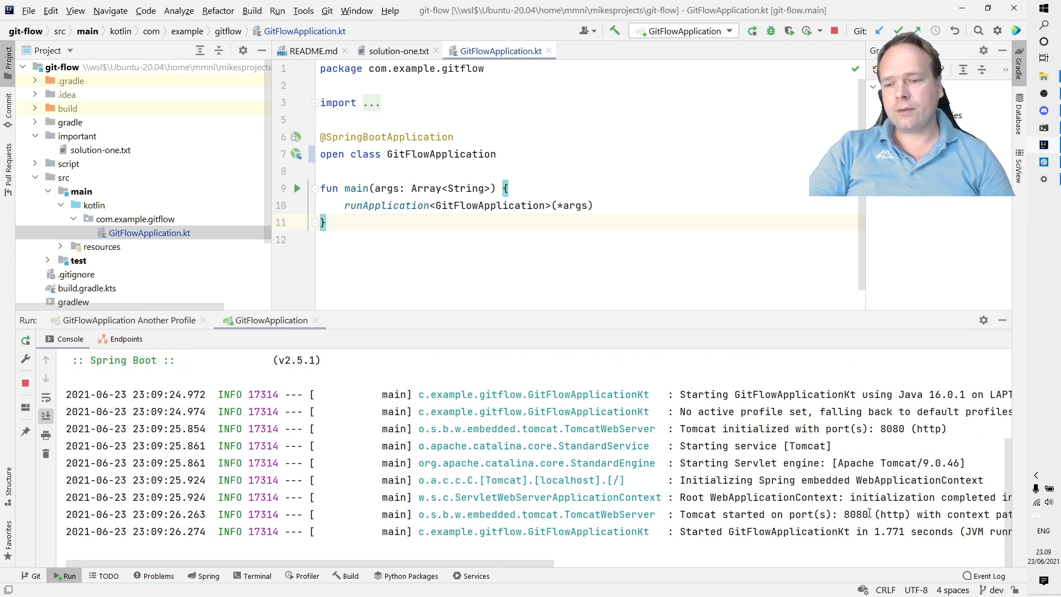
double_click(854, 514)
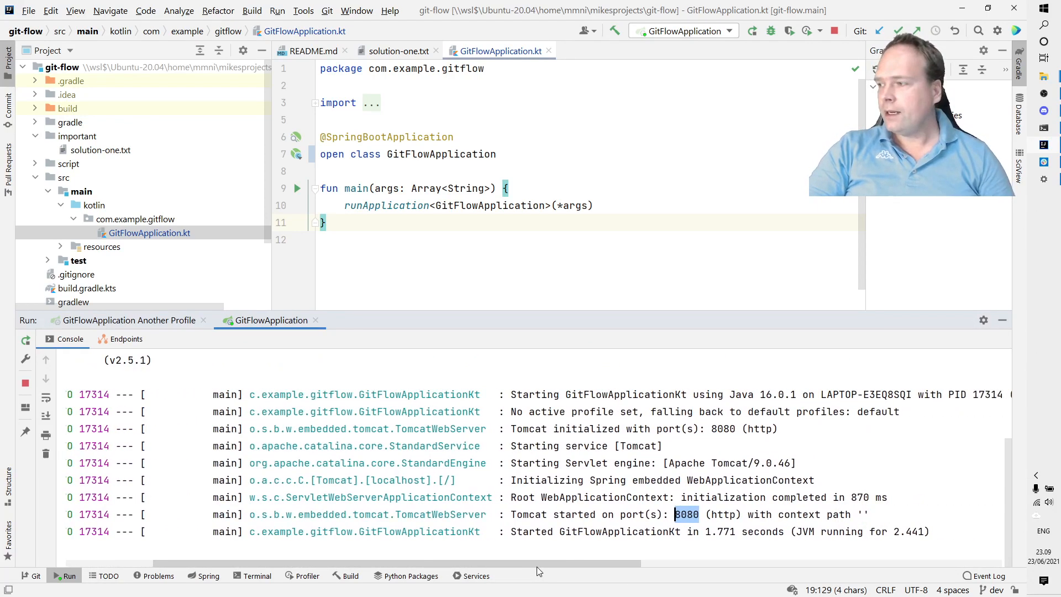
scroll("right", 3)
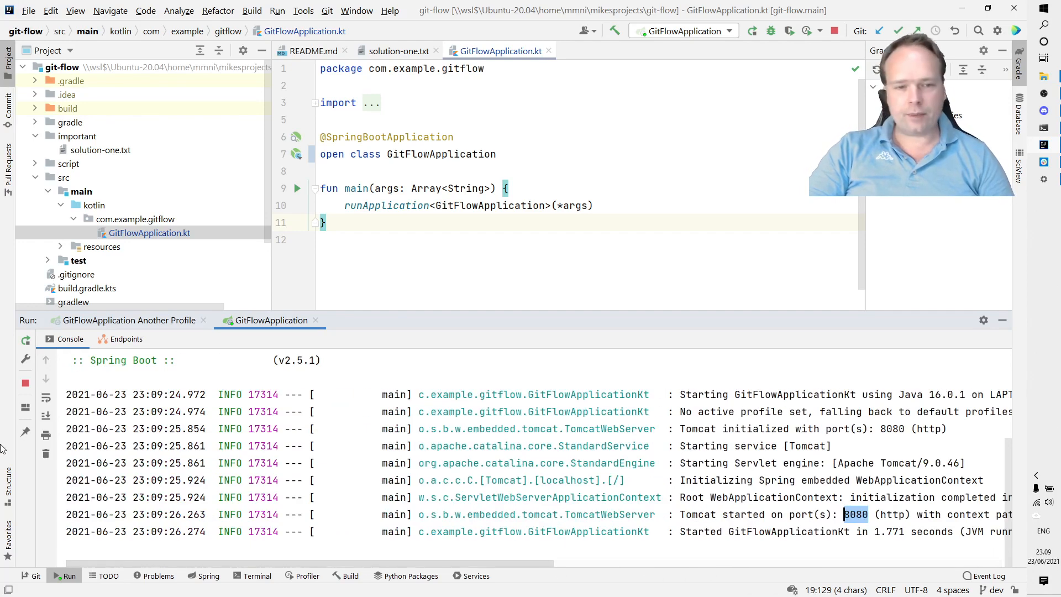
mouse_move(98, 331)
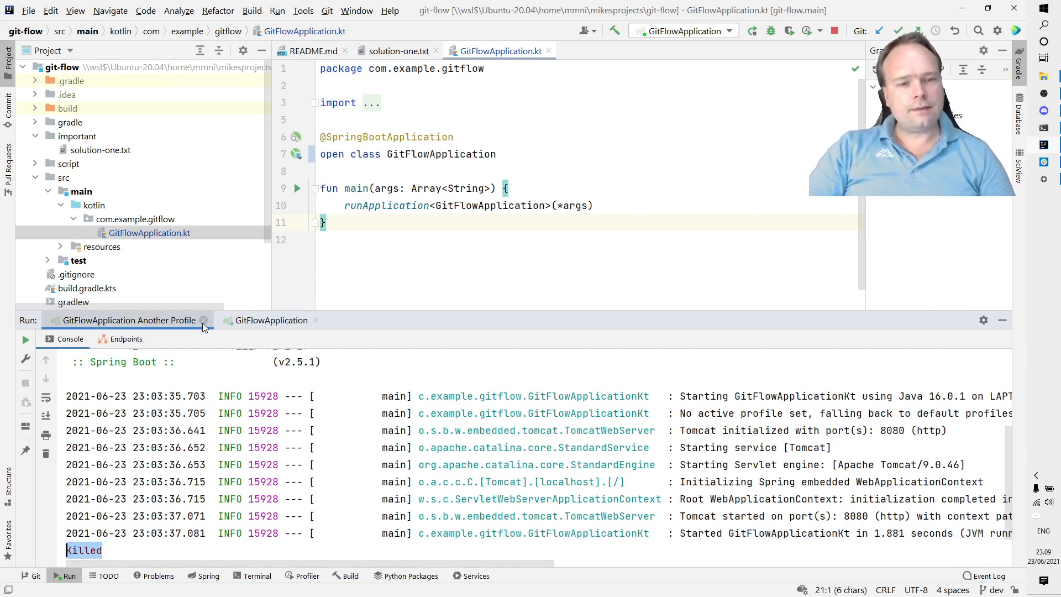
Step: Close the killed 'Another Profile' run tab while keeping the restarted application running
left_click(203, 321)
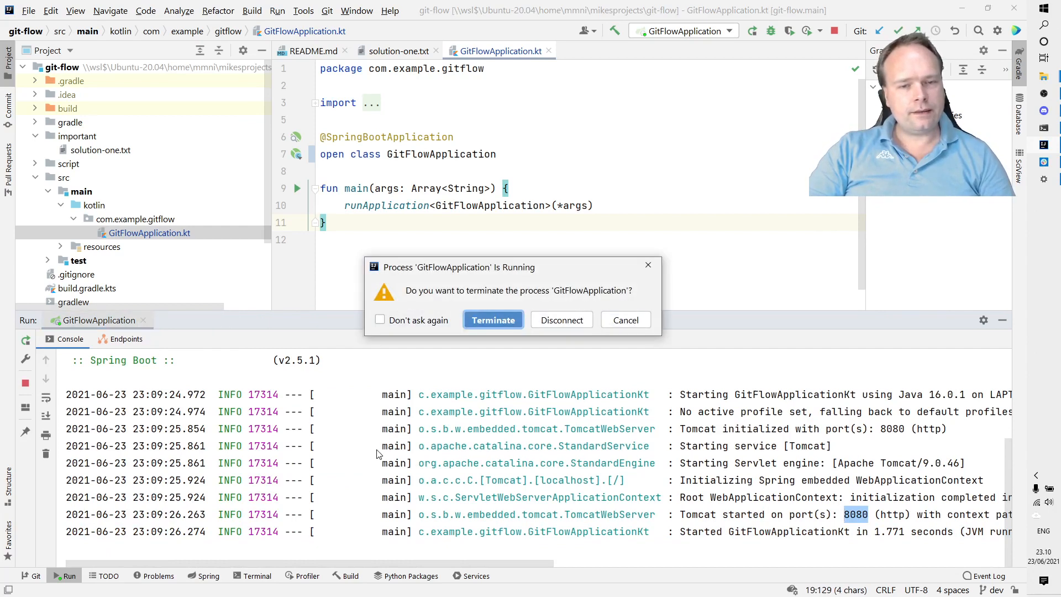
left_click(623, 320)
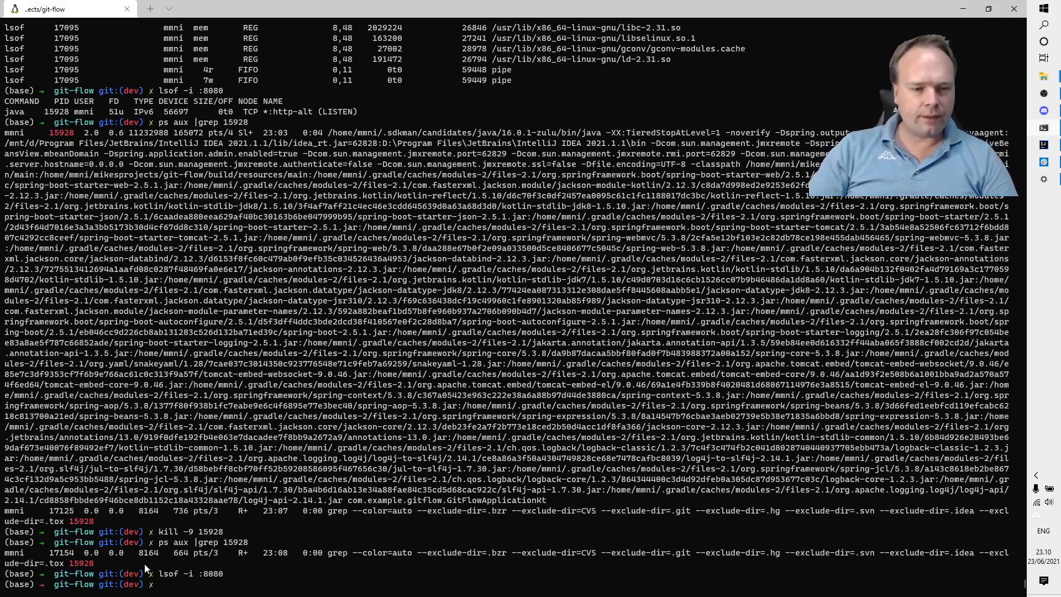
Step: Rerun lsof -i :8080, now showing new Java process 17314 on the port
double_click(189, 574)
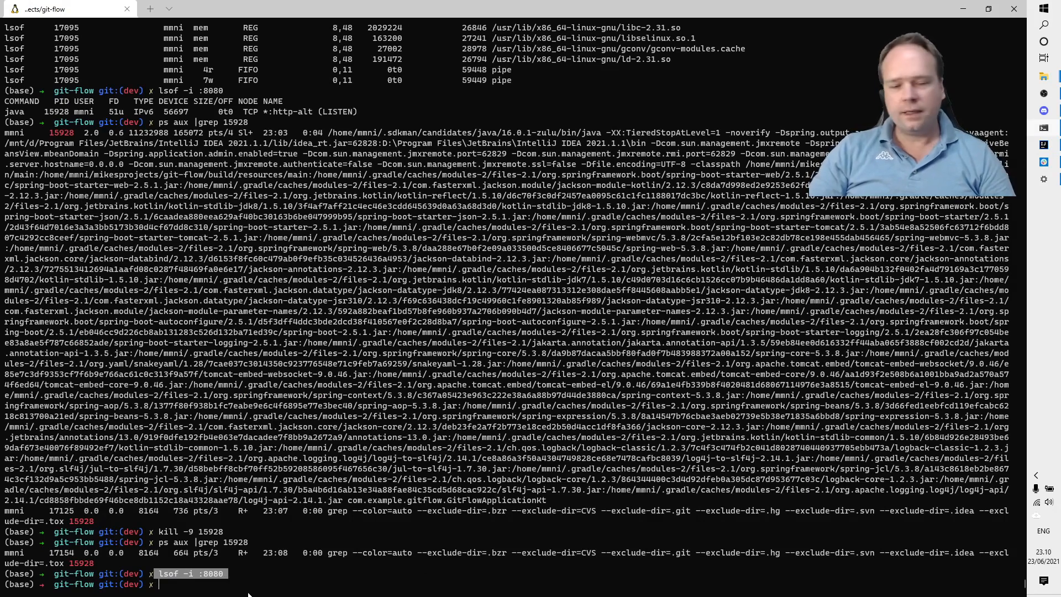
key("Return")
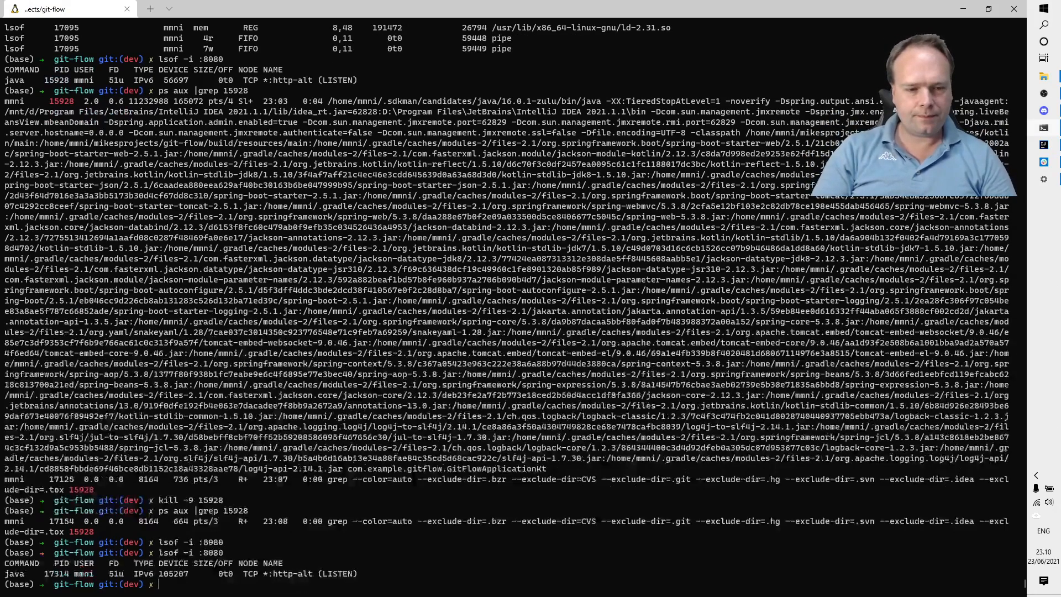
mouse_move(118, 542)
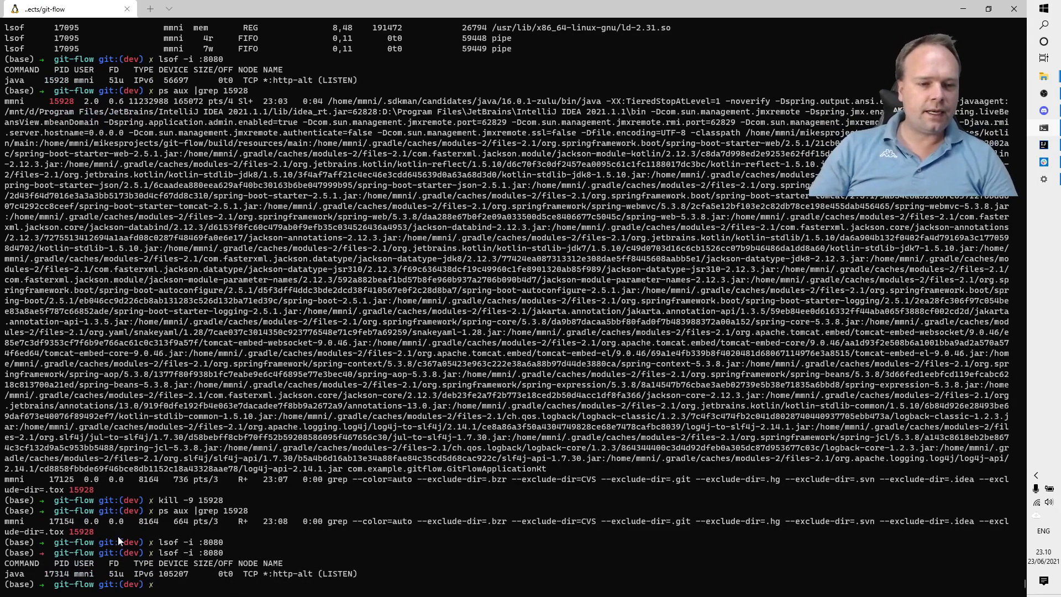
Step: Run ps aux, then ps aux |grep 17314 to show the IntelliJ-launched GitFlowApplication process
type("ps aux")
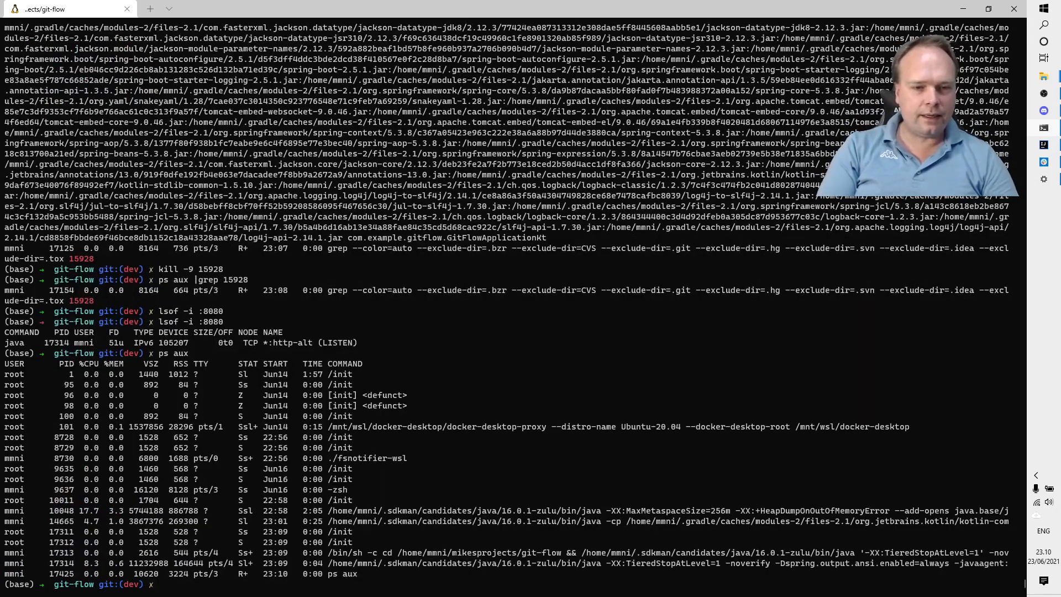
type("ps aux")
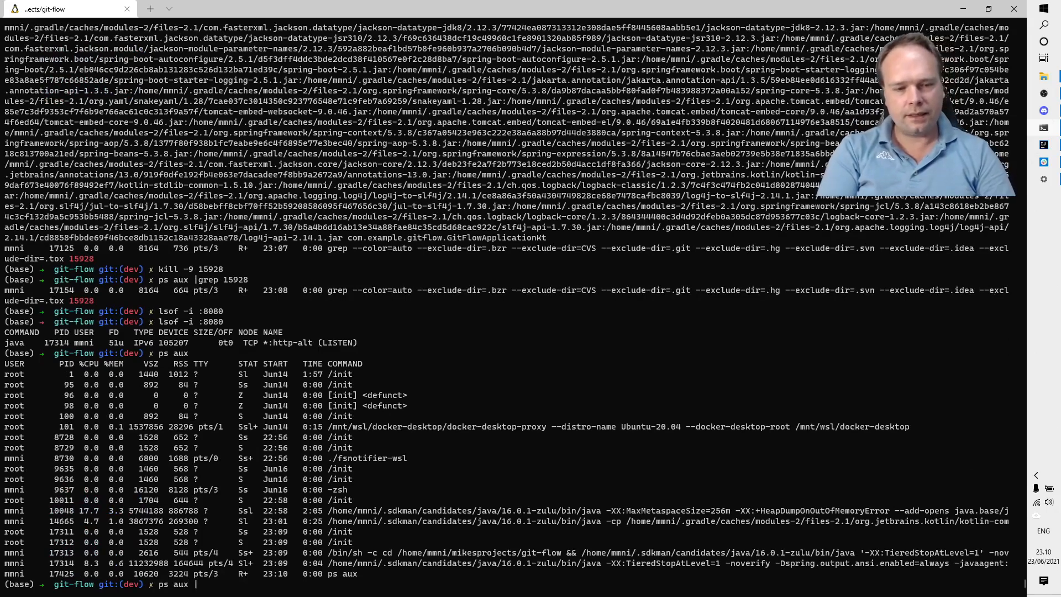
type("|grep")
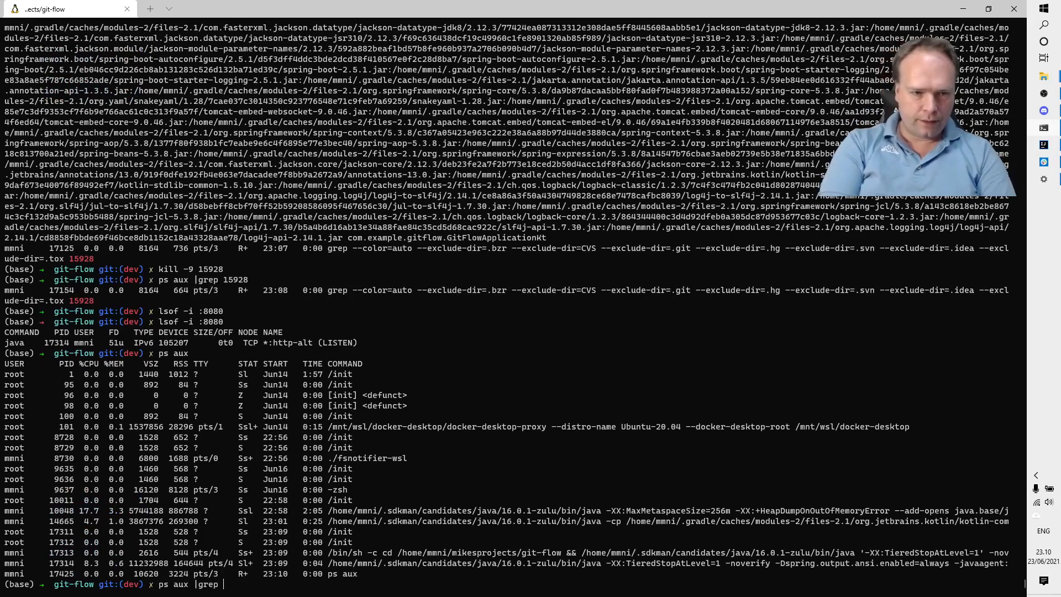
type("1")
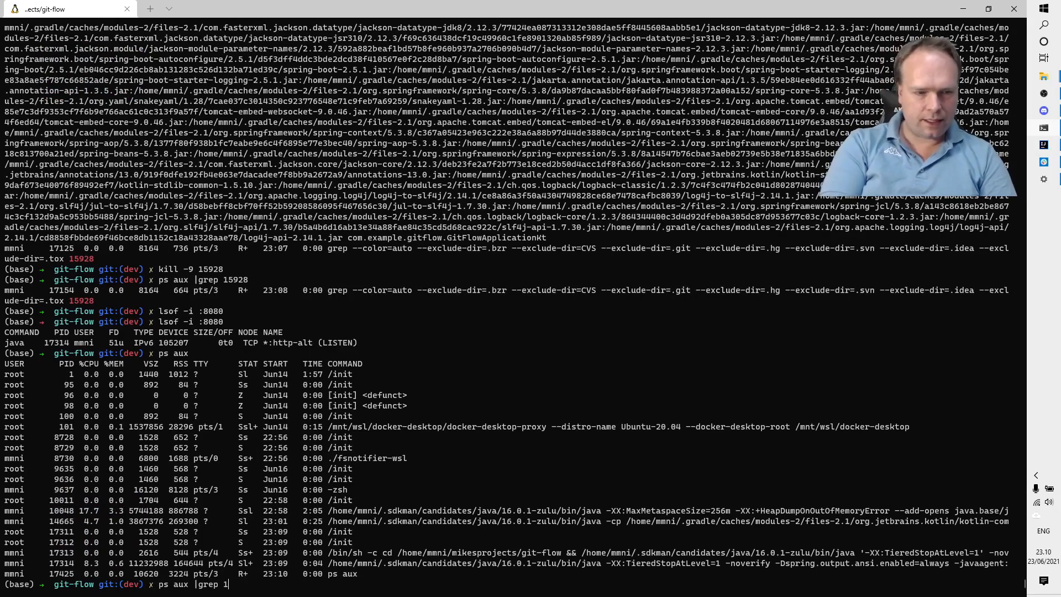
type("7314")
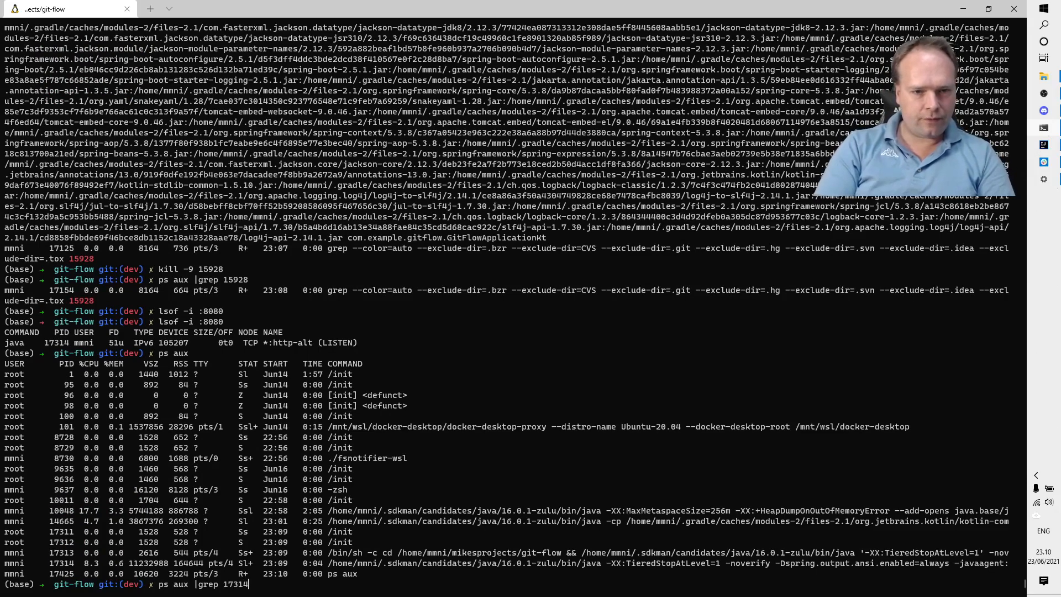
key("Return")
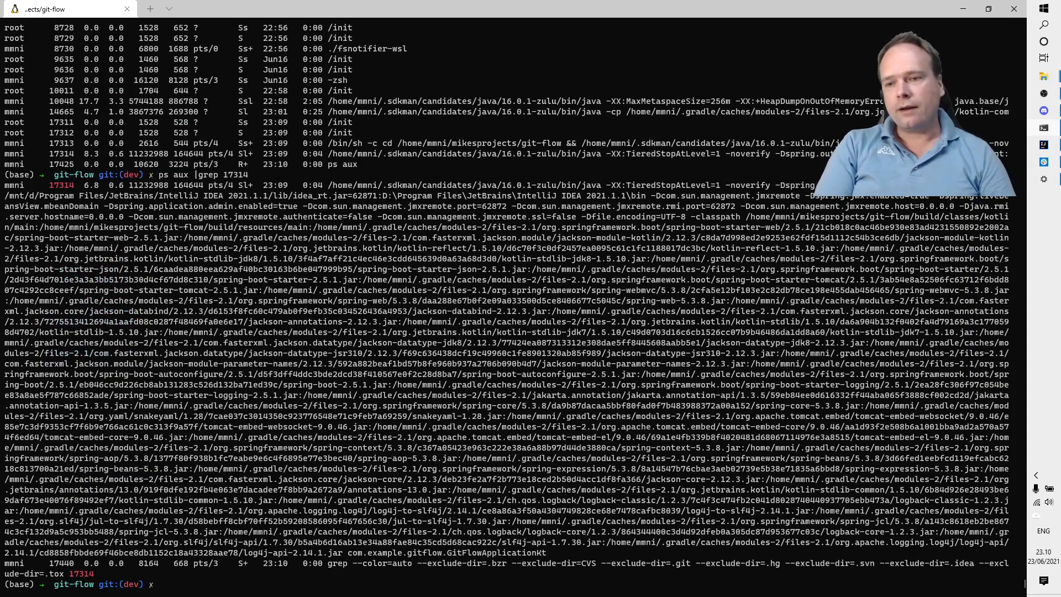